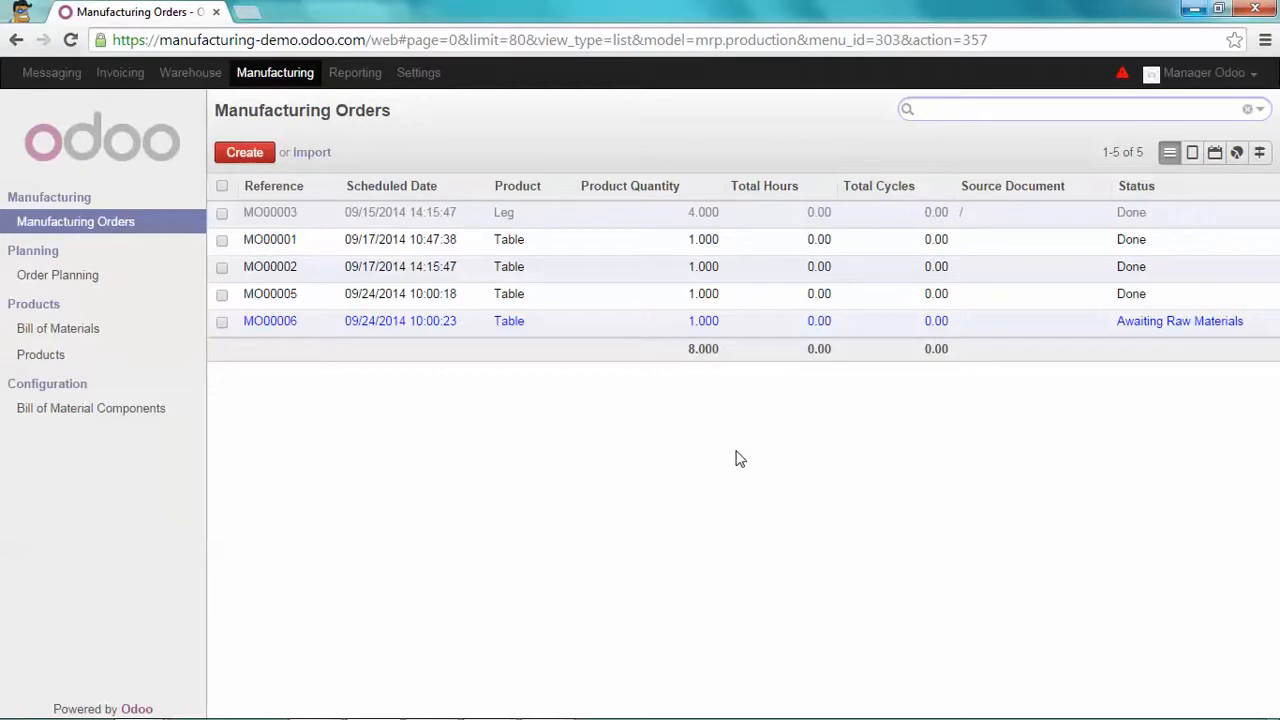
mouse_move(436, 128)
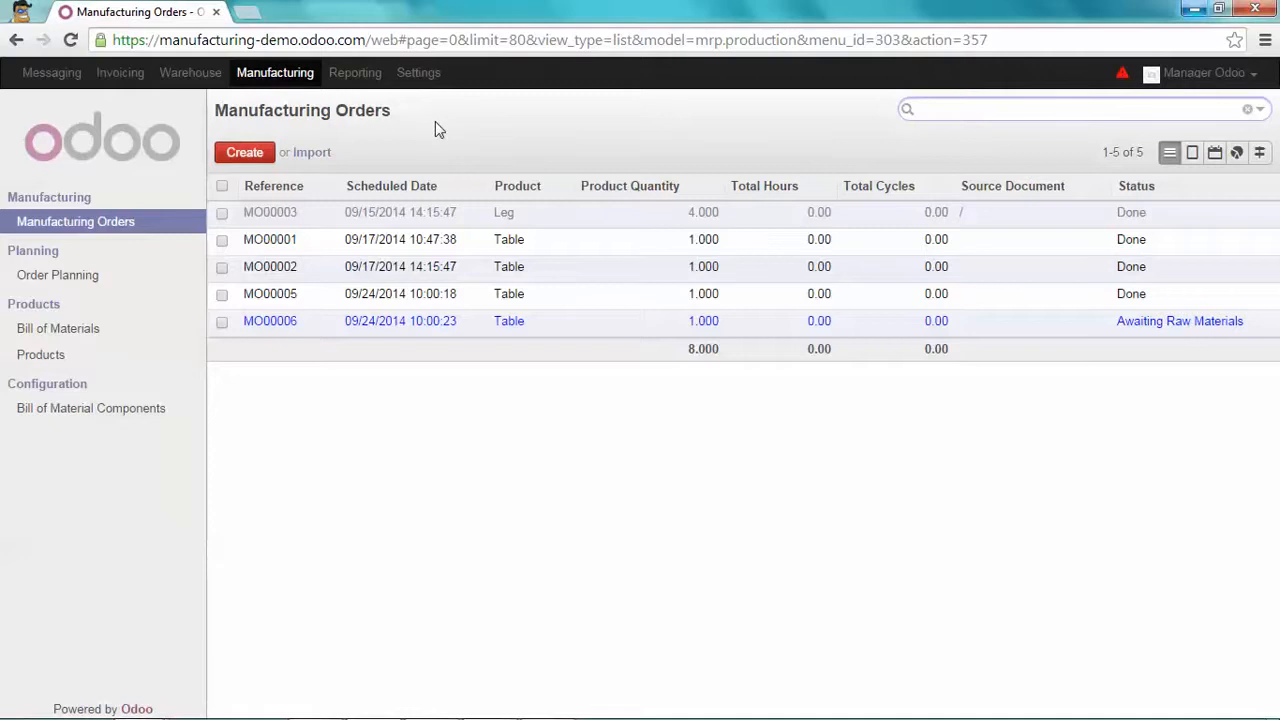
Switch to the Settings area showing installable apps like CRM, MRP and Warehouse Management
click(418, 72)
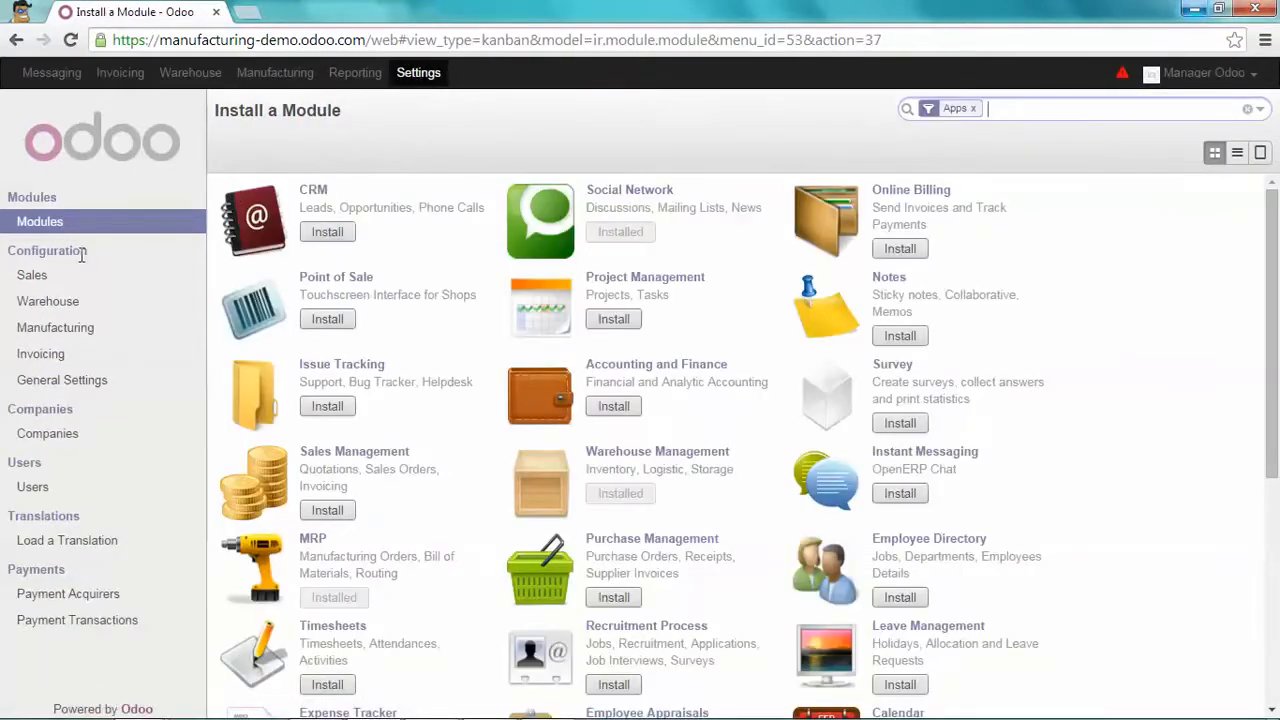
mouse_move(48, 300)
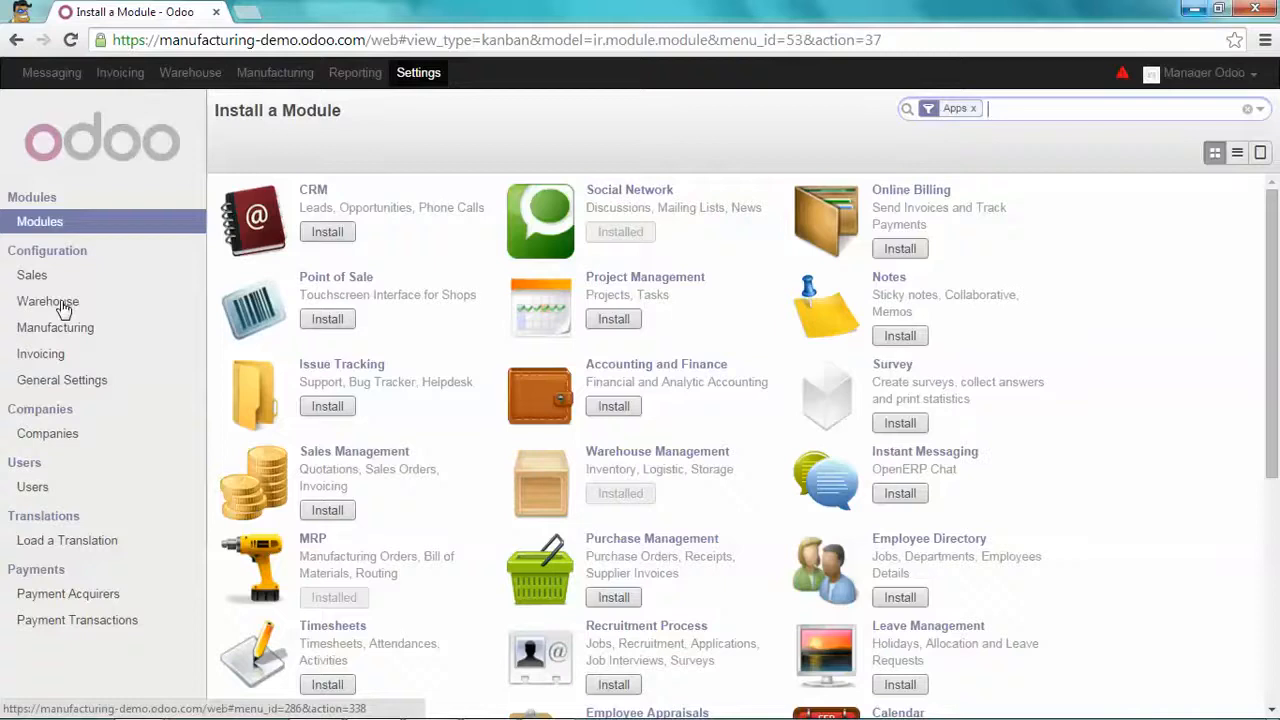
Tick 'Track lots or serial numbers' in Warehouse configuration, apply it, and return to manufacturing orders
click(48, 300)
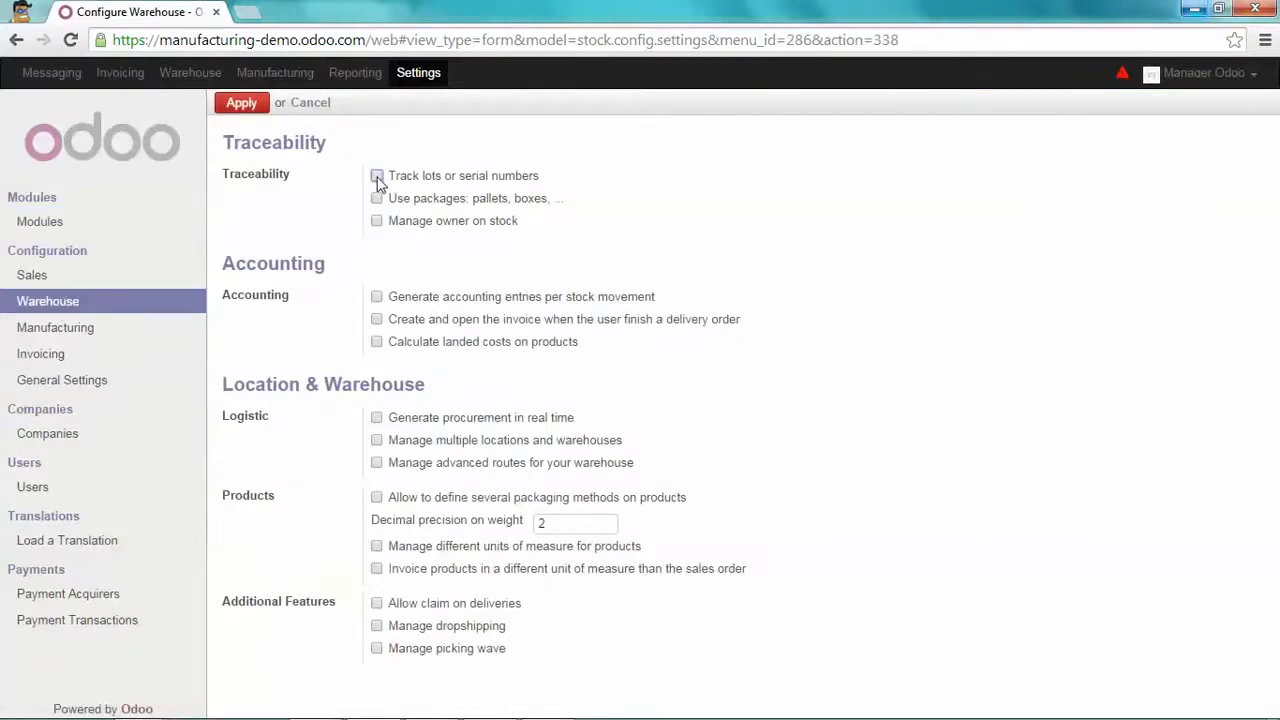
click(376, 176)
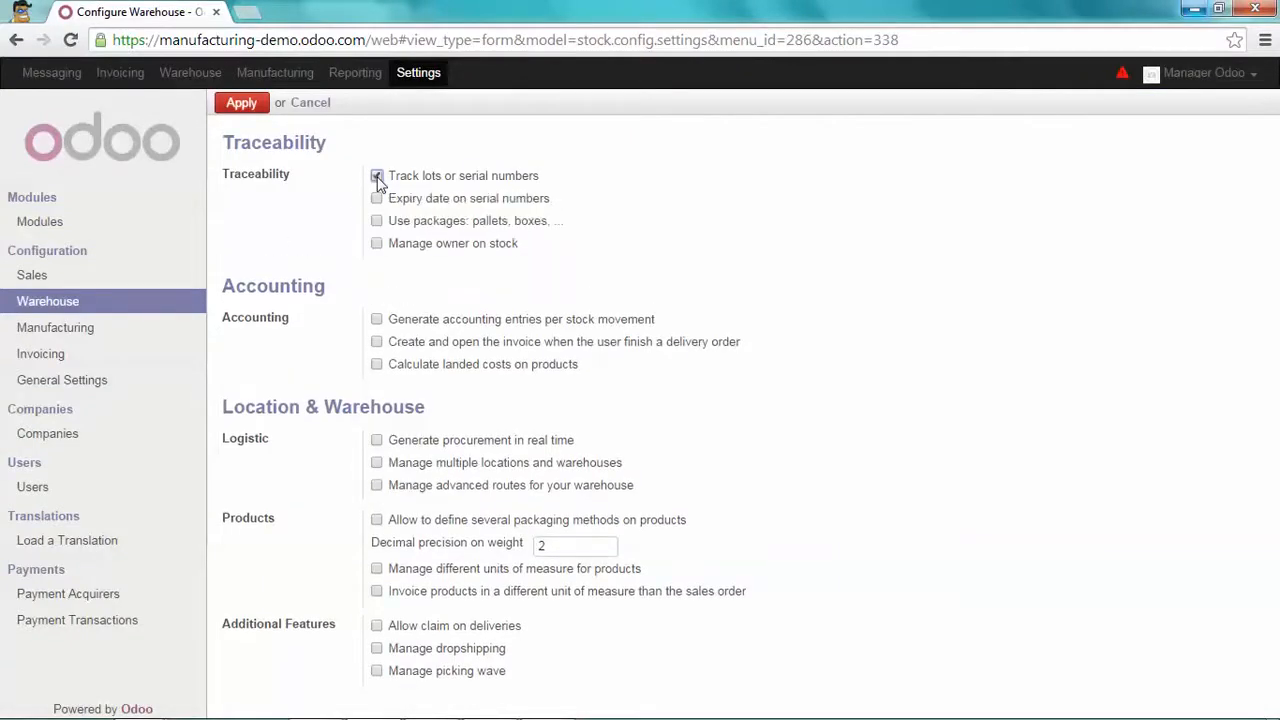
click(376, 176)
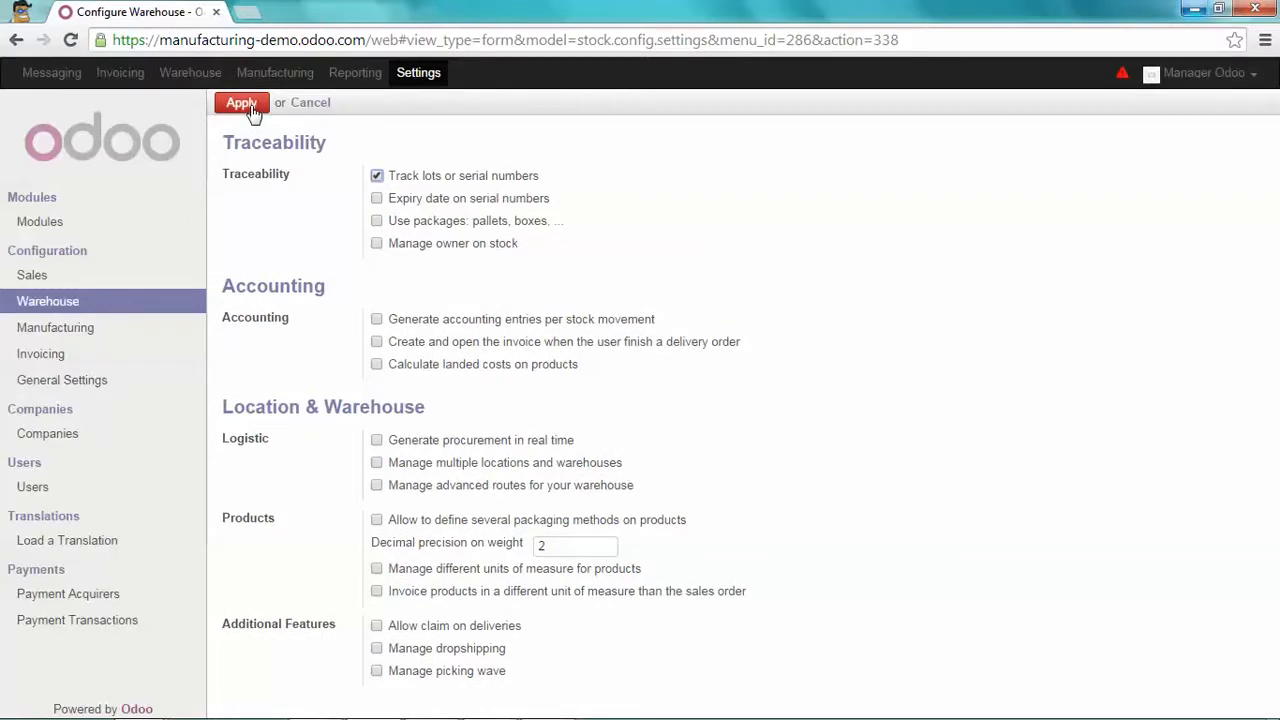
click(240, 102)
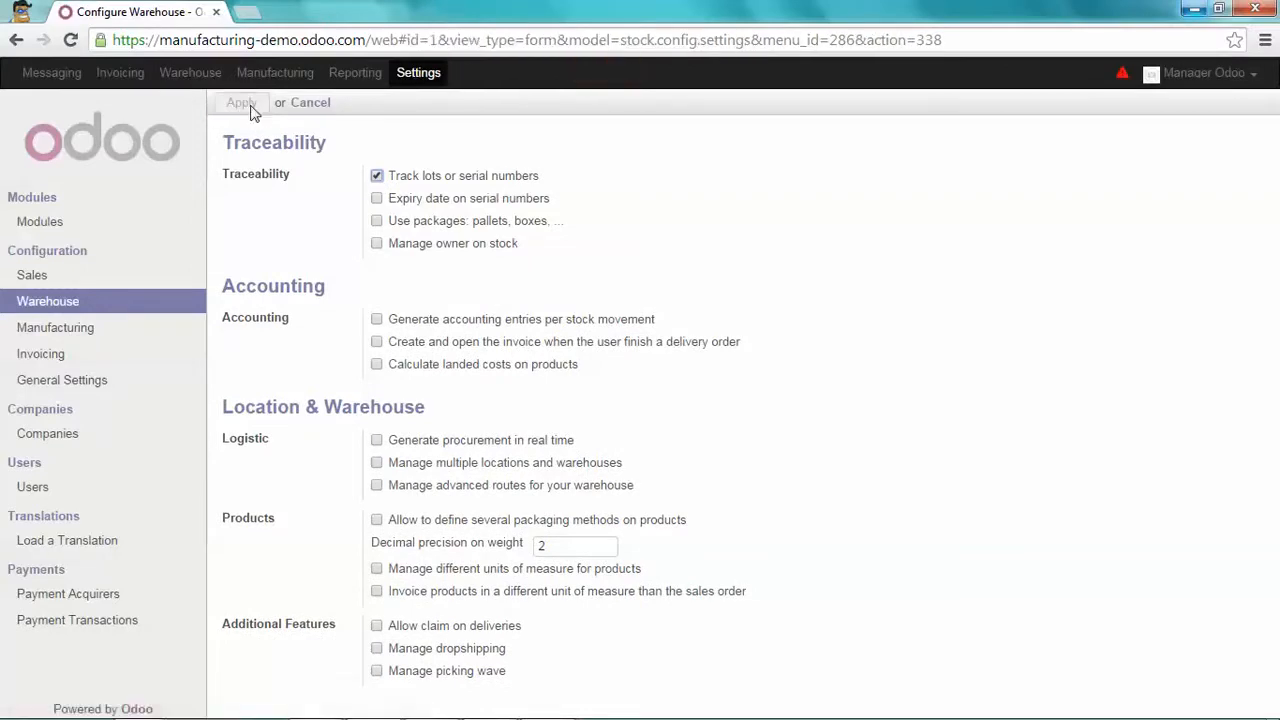
click(240, 102)
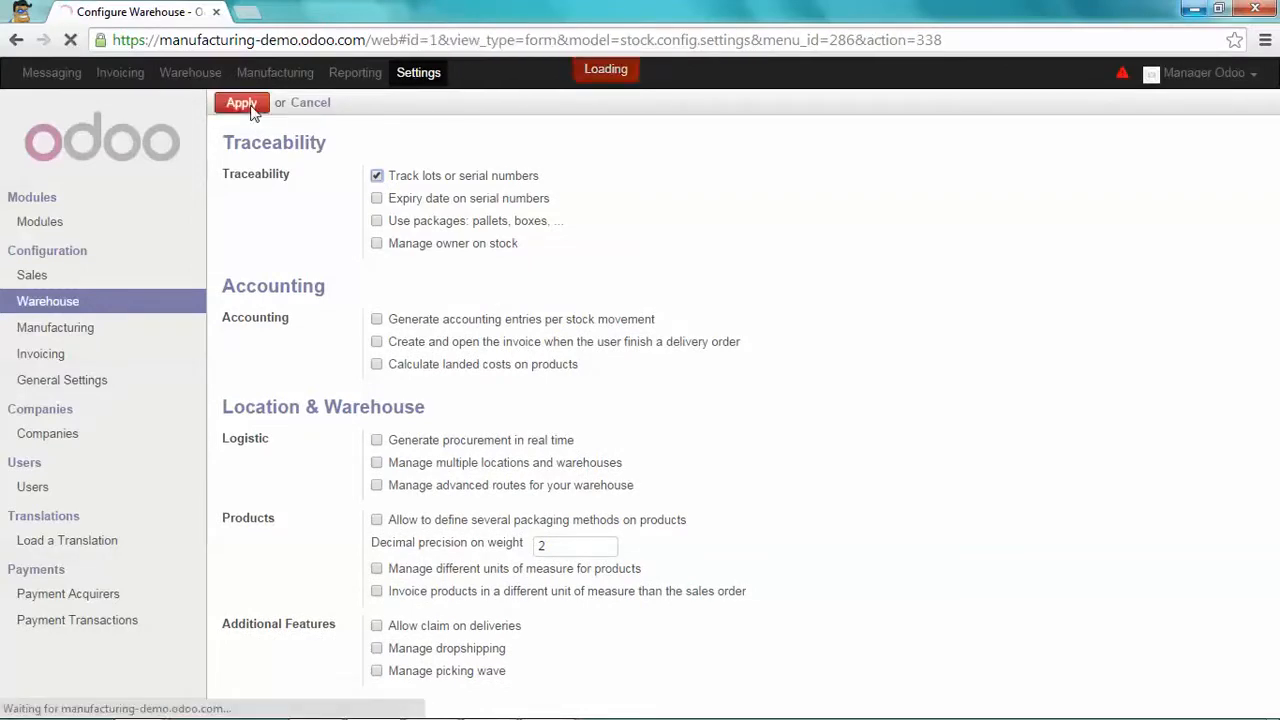
click(240, 102)
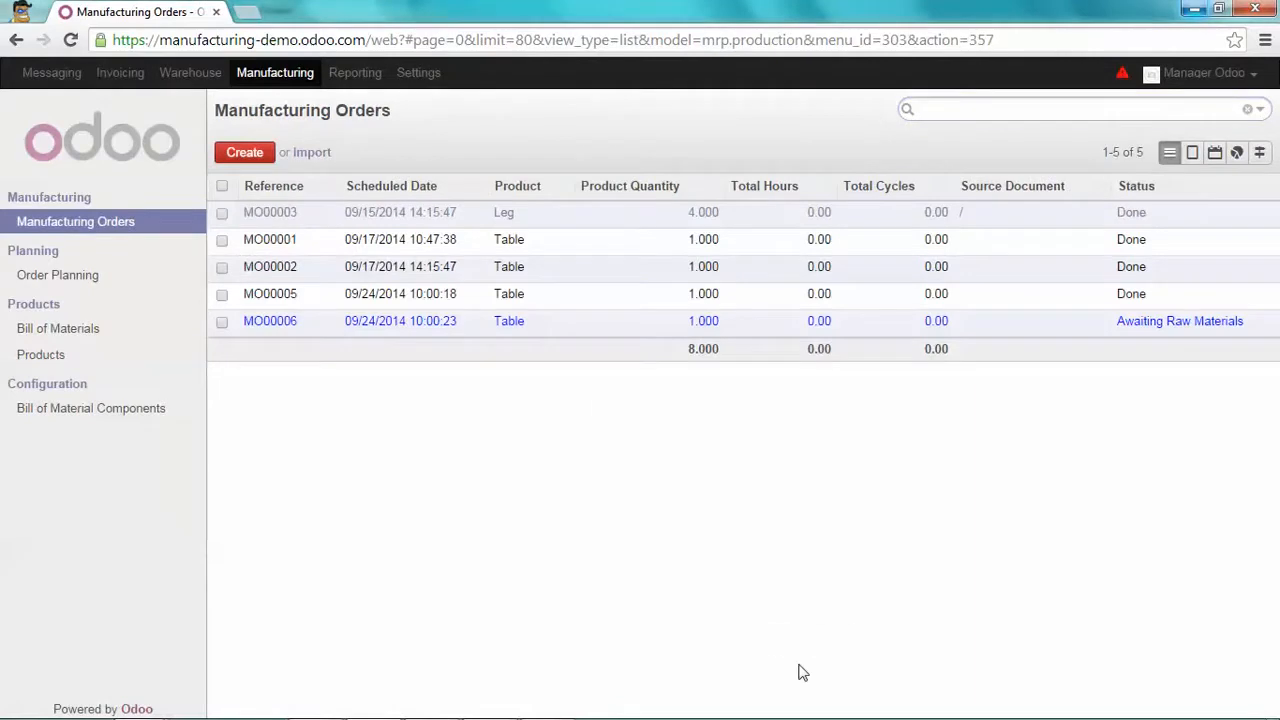
mouse_move(788, 536)
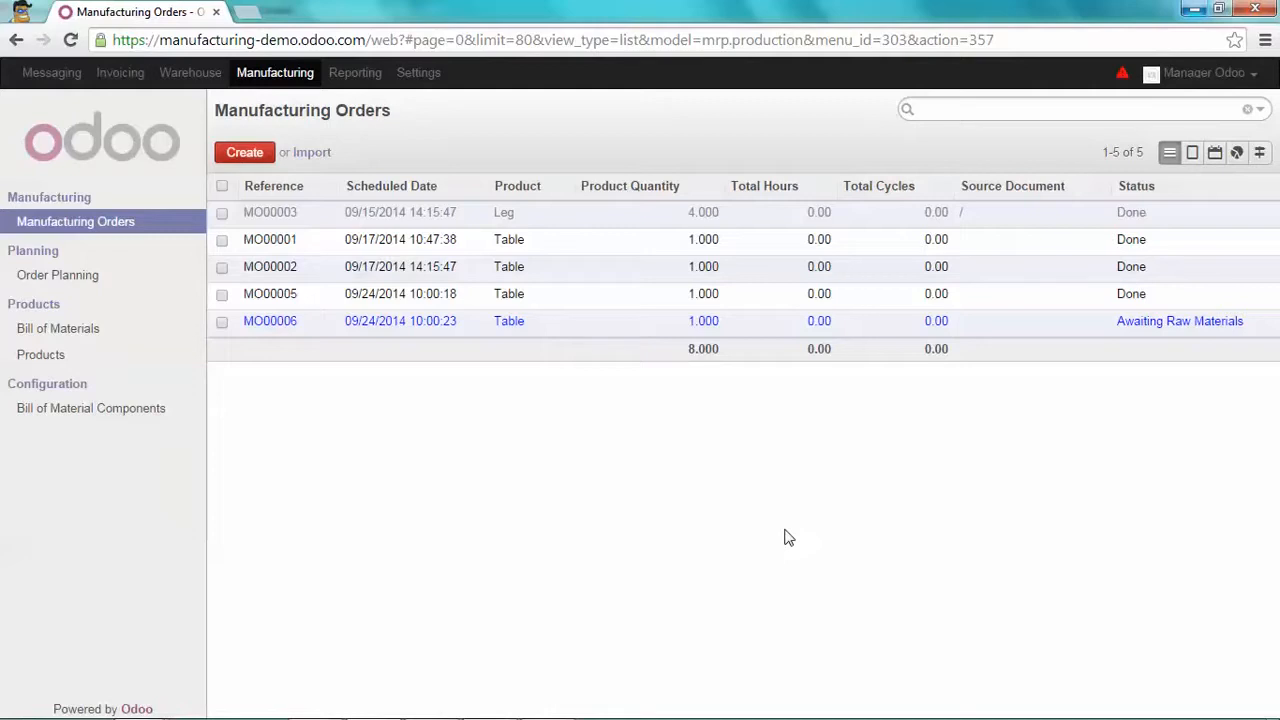
mouse_move(490, 376)
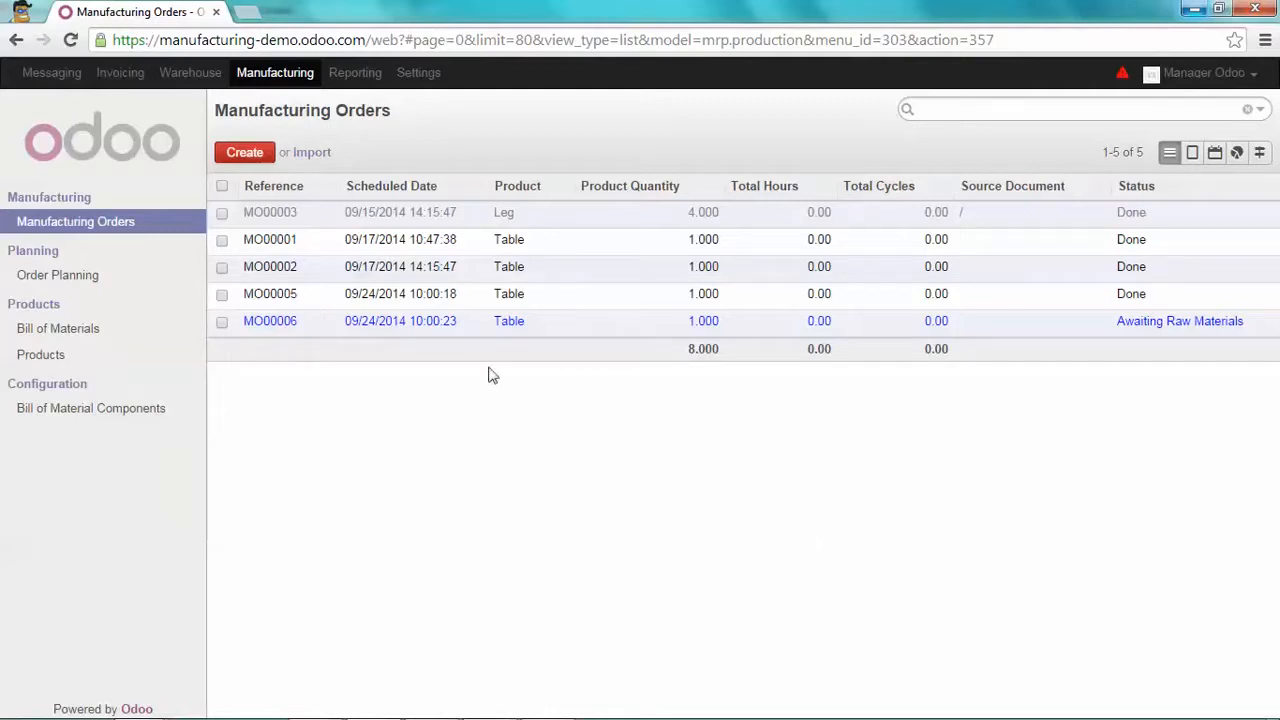
Start a new manufacturing order from the Manufacturing Orders list
click(244, 152)
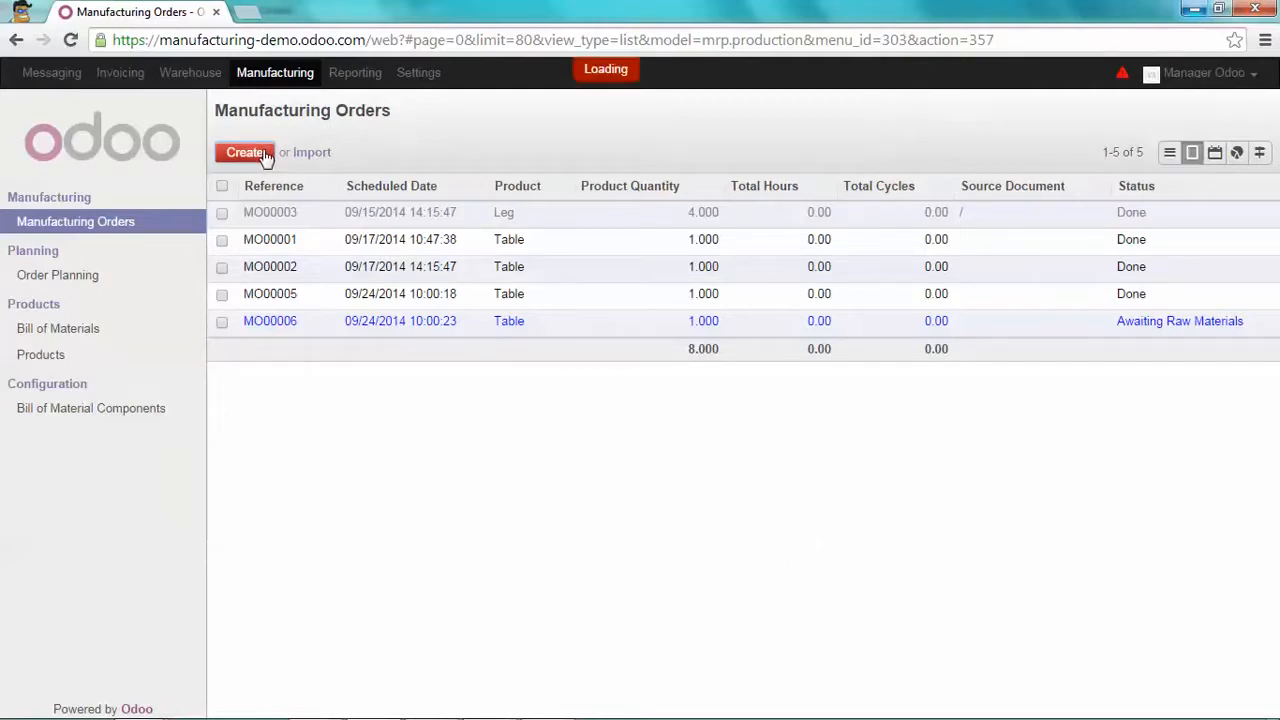
Choose Table as the product and save the new manufacturing order MO00007
click(244, 152)
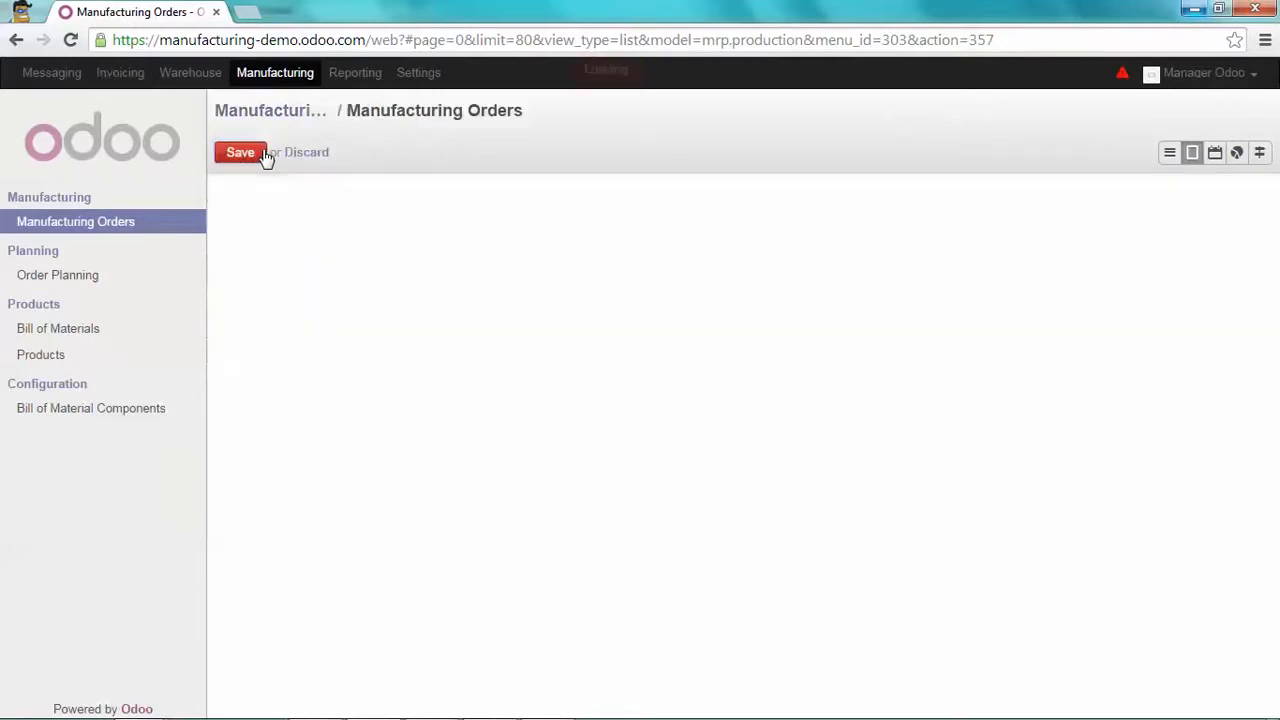
click(240, 152)
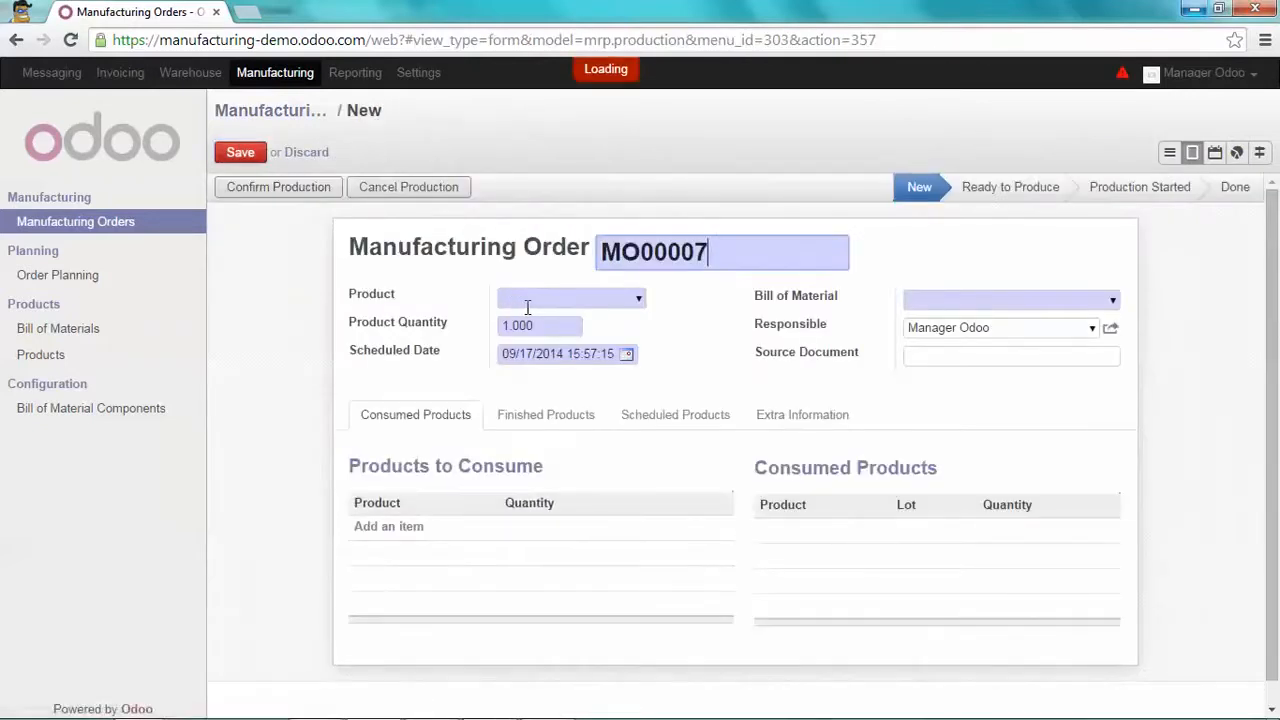
text(table)
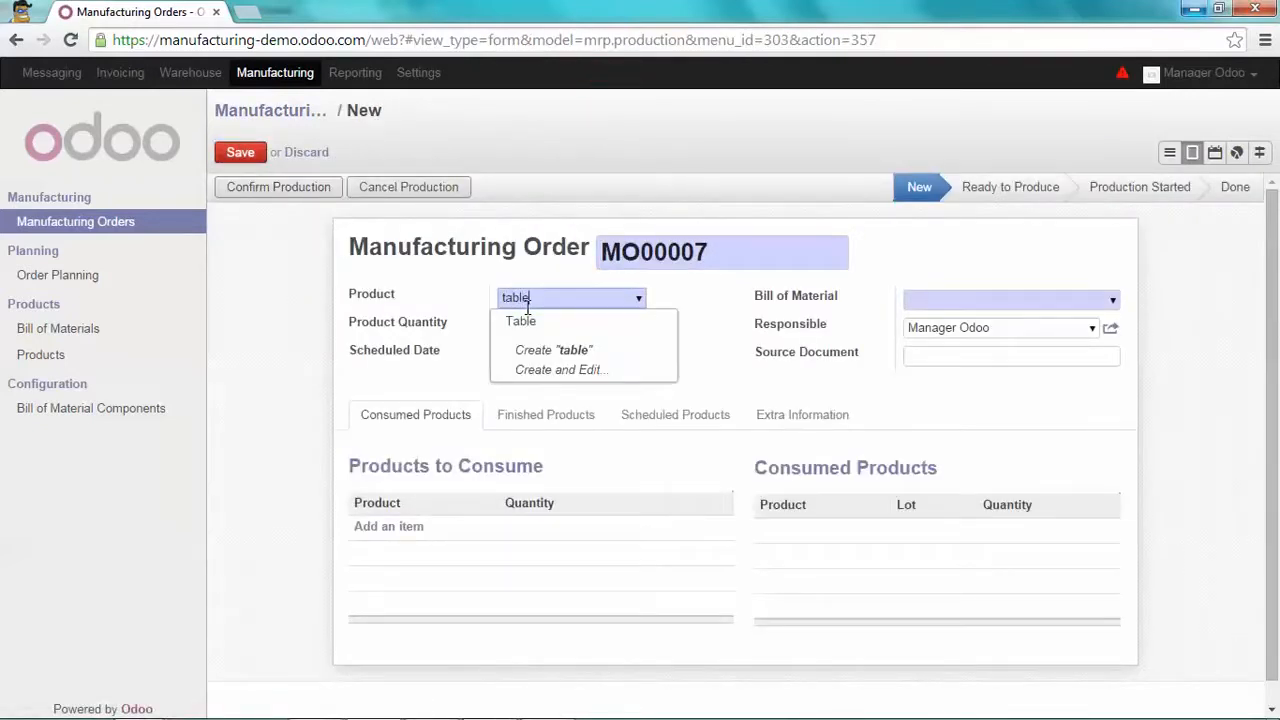
click(520, 320)
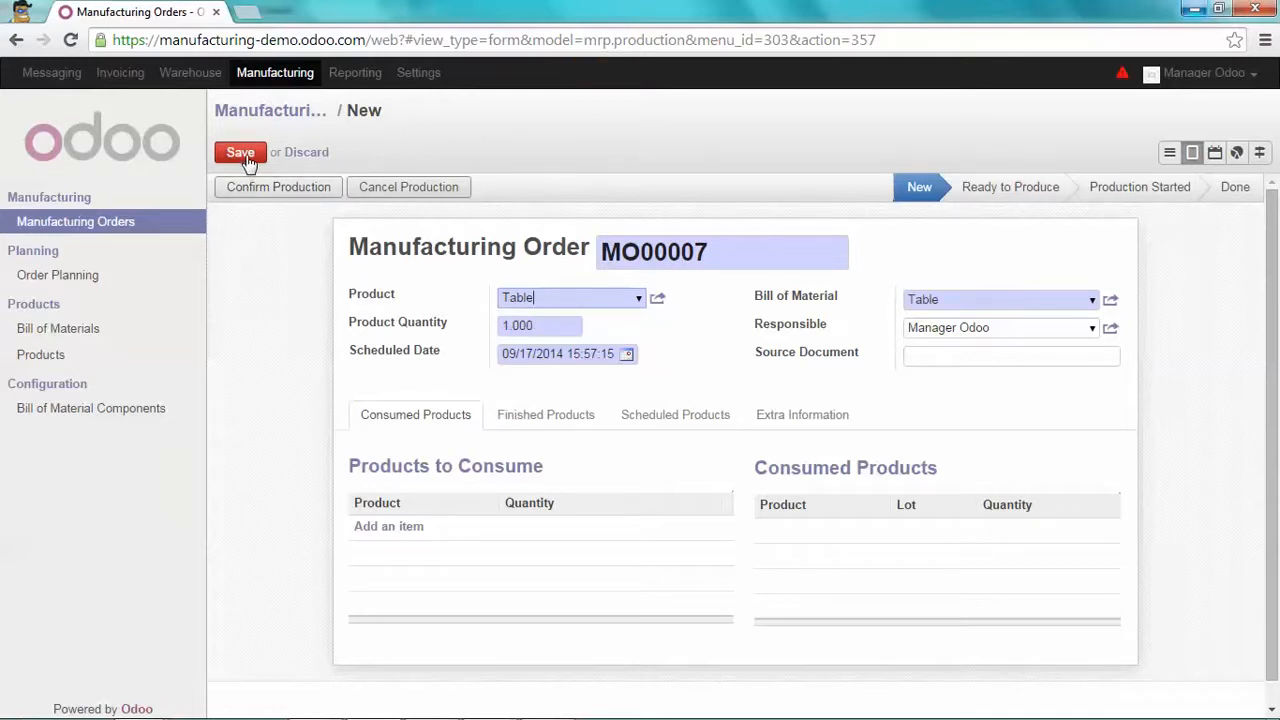
click(240, 152)
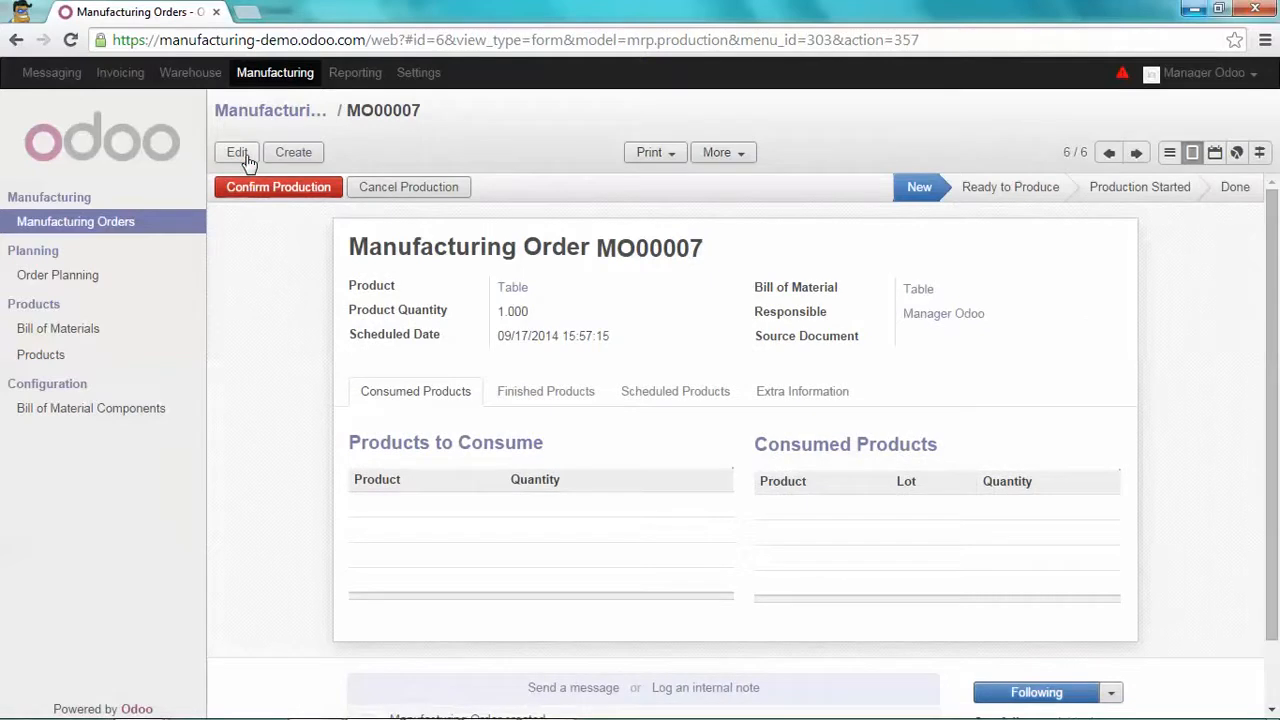
Confirm production and check raw material availability so MO00007 is Ready to Produce
click(278, 188)
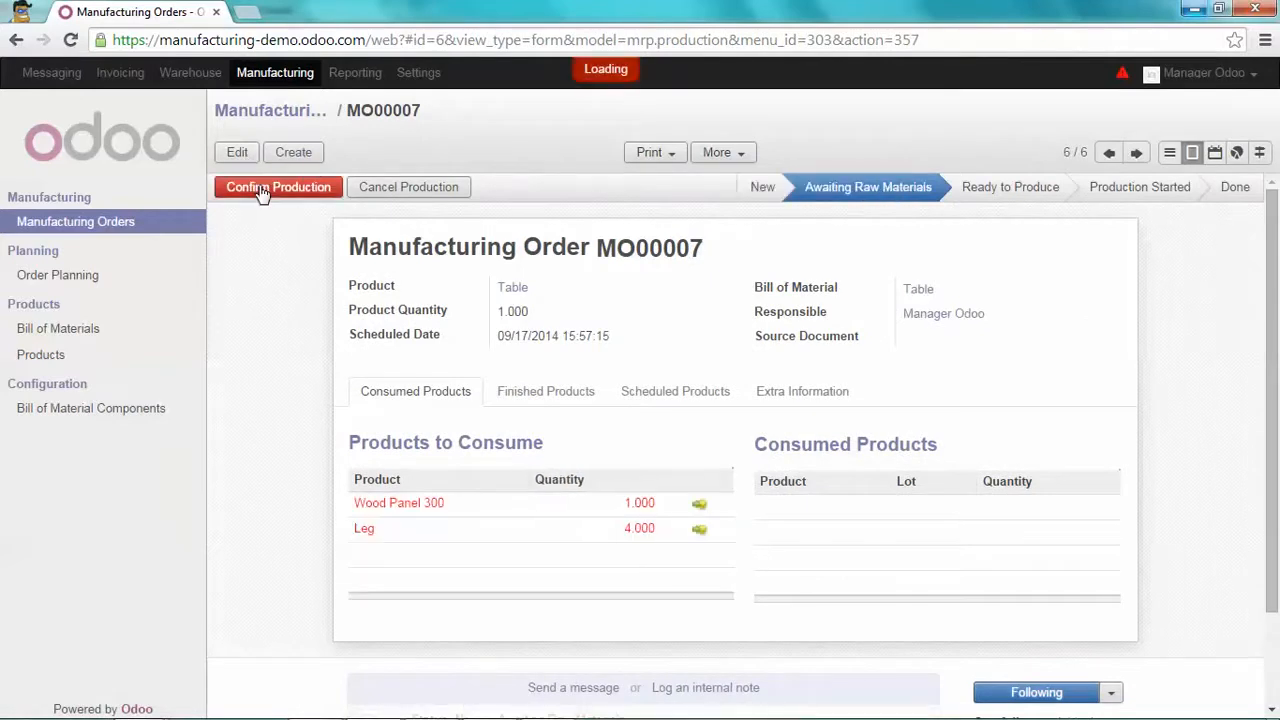
click(278, 188)
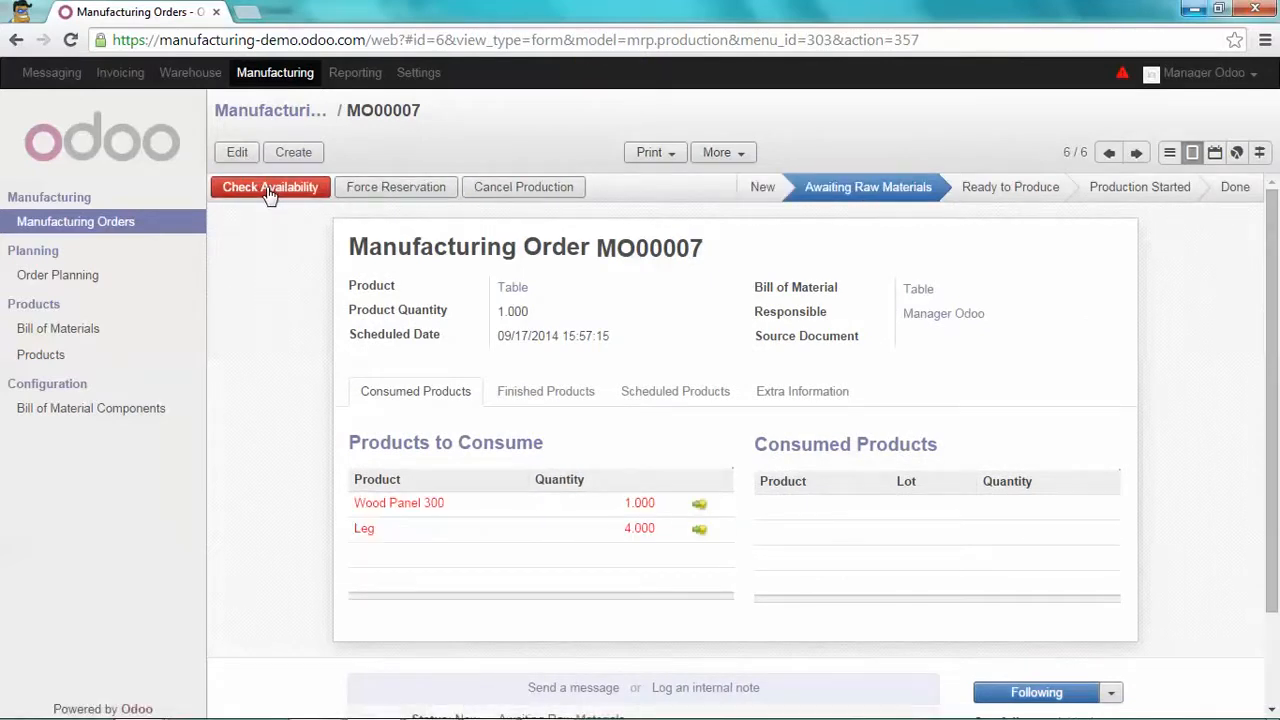
click(270, 188)
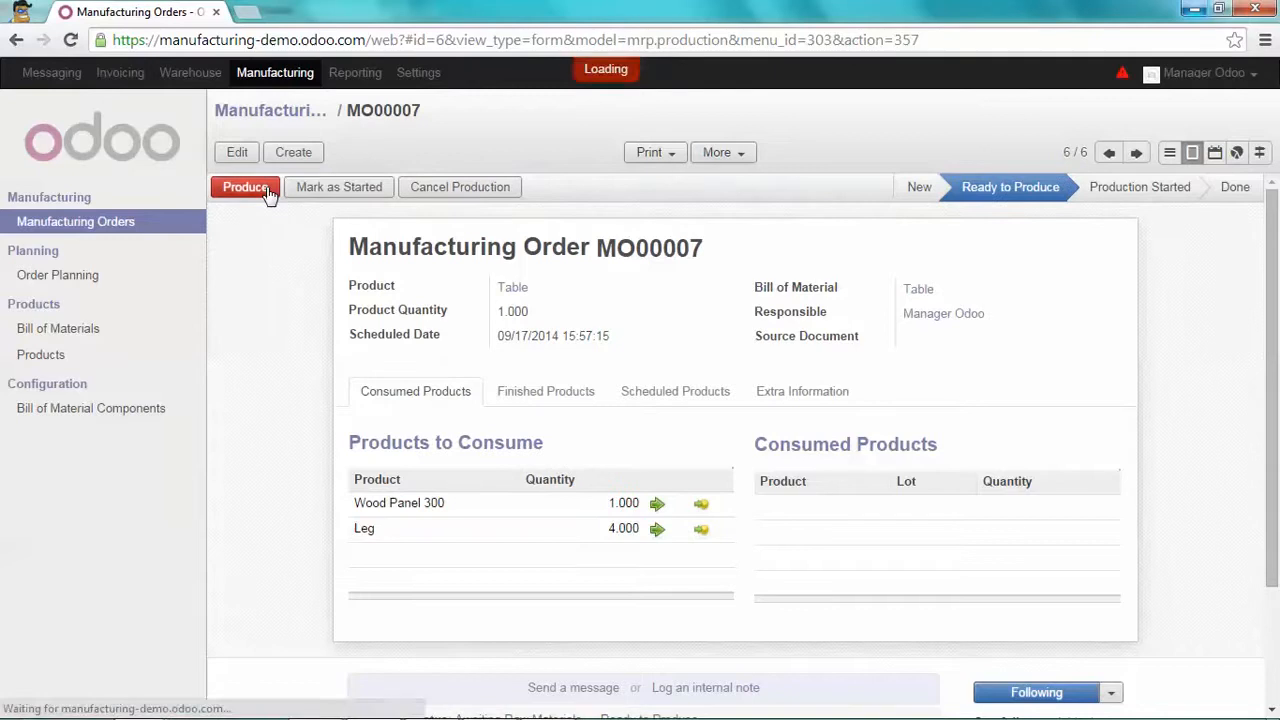
click(244, 188)
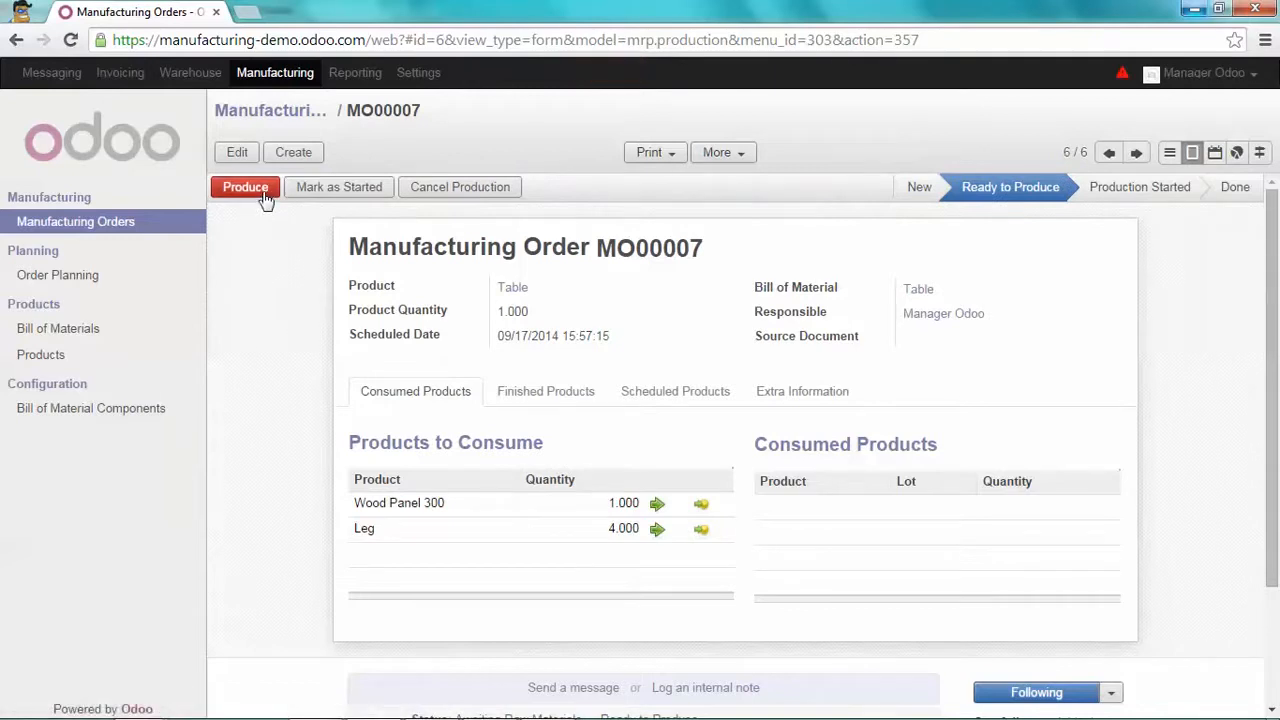
Produce the Table under lot 0001, consuming the wood panel and four legs
click(244, 188)
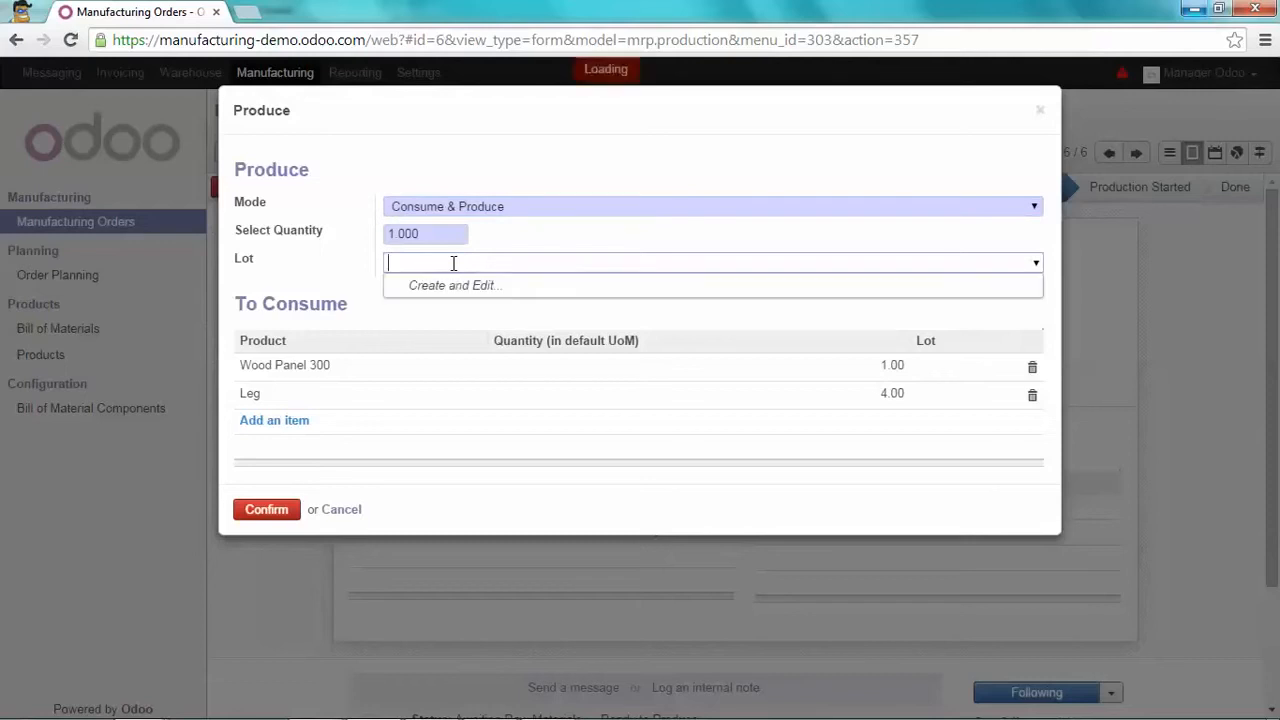
text(0001)
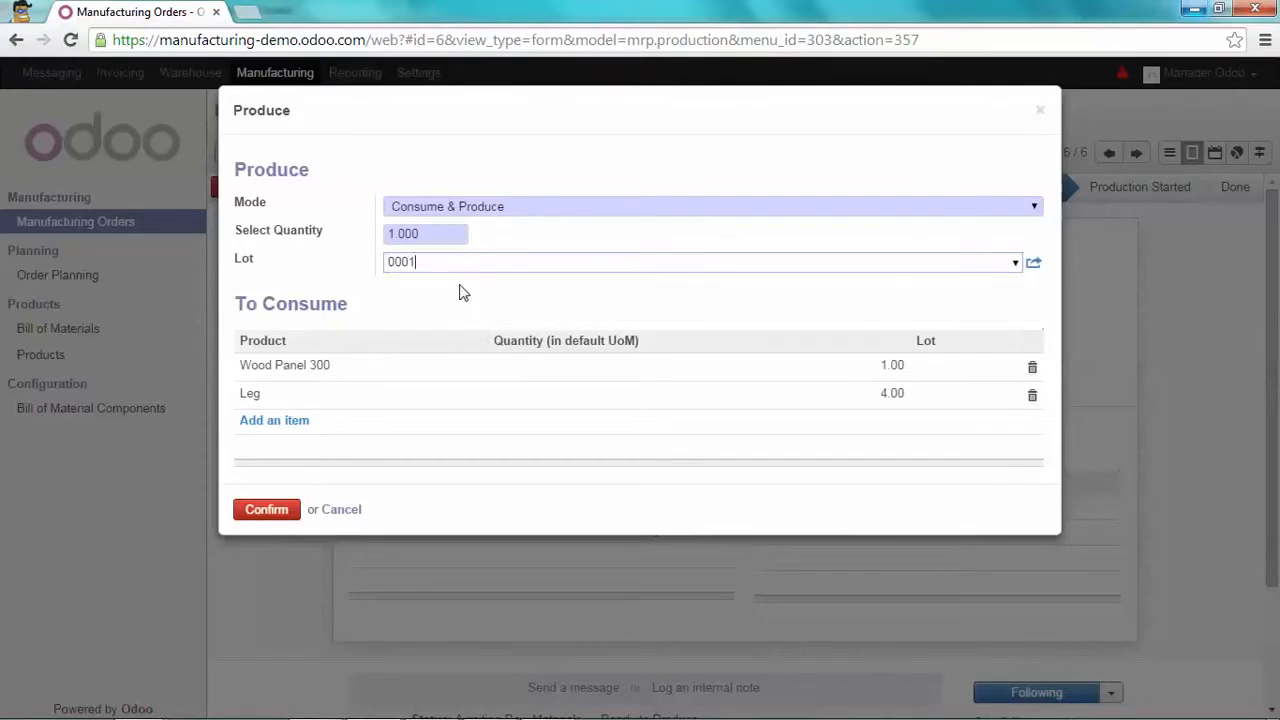
mouse_move(590, 288)
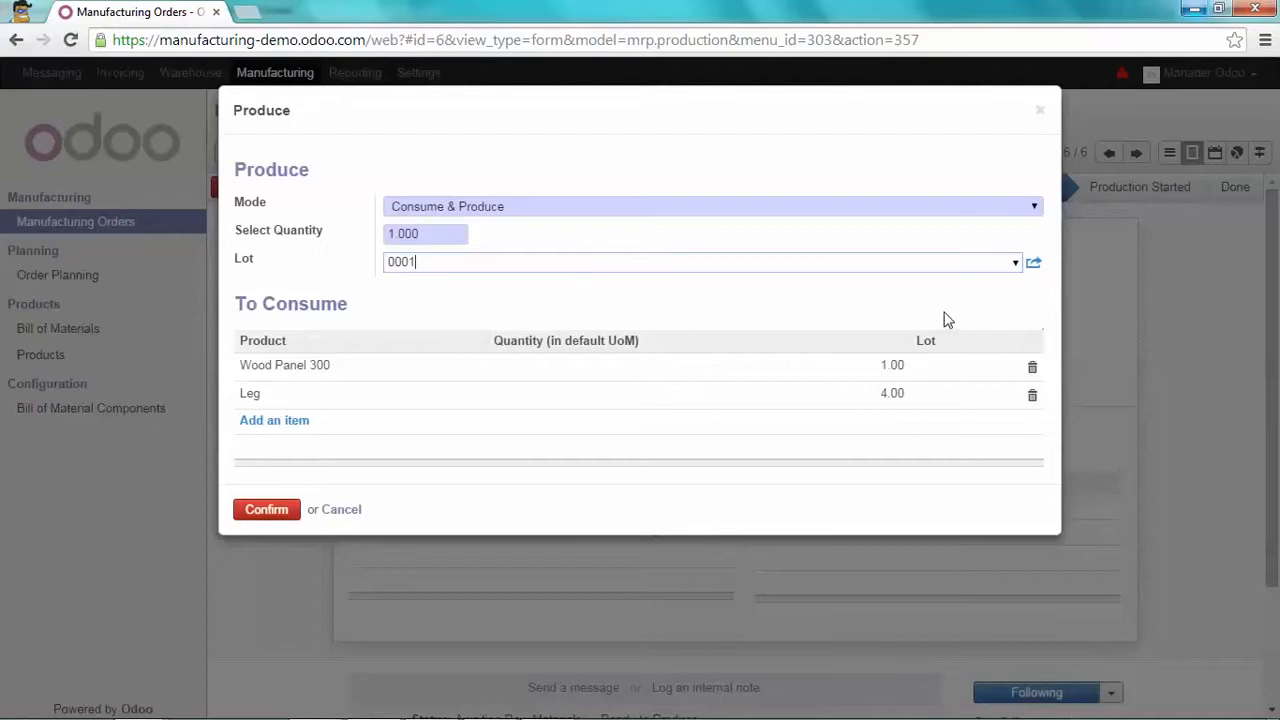
mouse_move(938, 366)
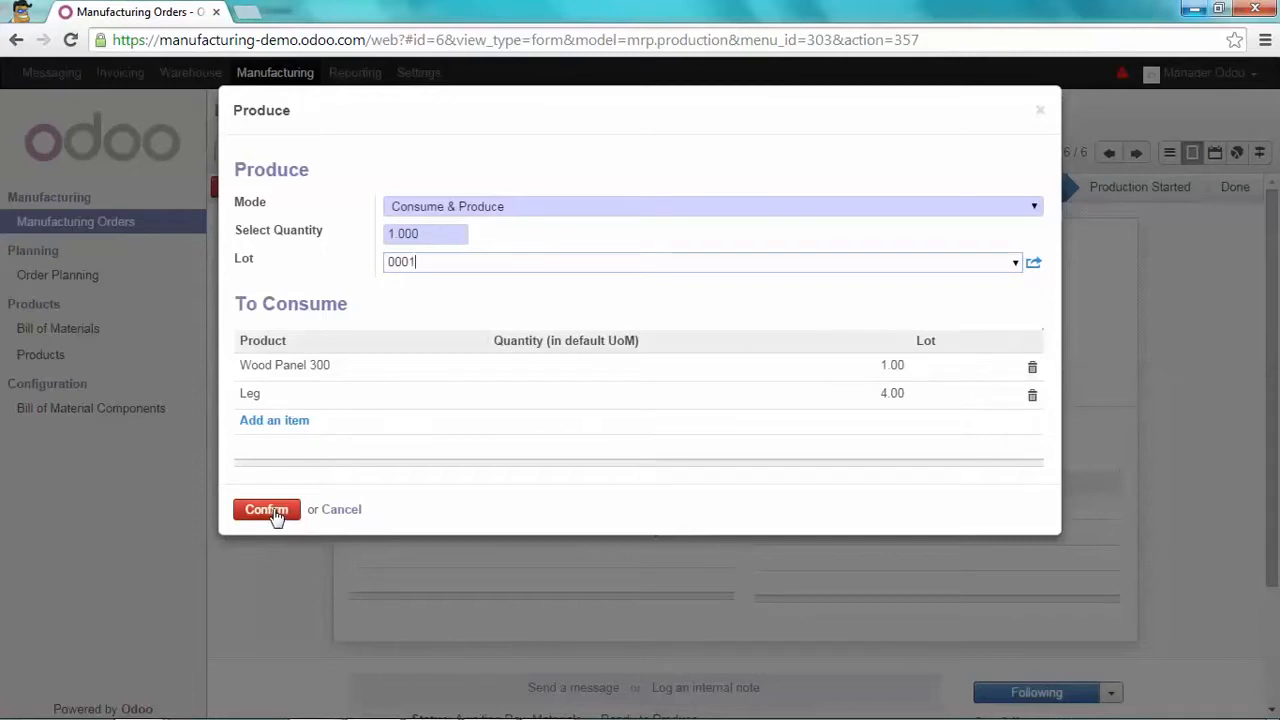
click(266, 510)
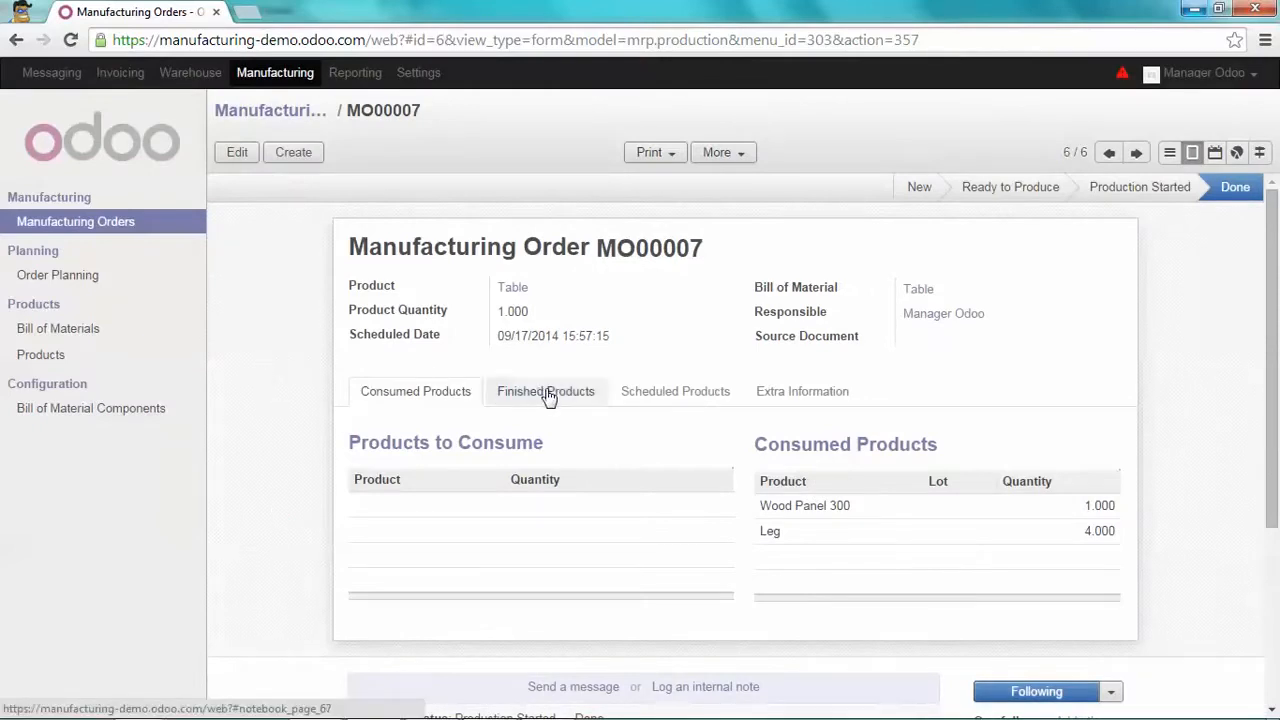
View the Finished Products of MO00007, listing one Table under lot 0001
click(546, 390)
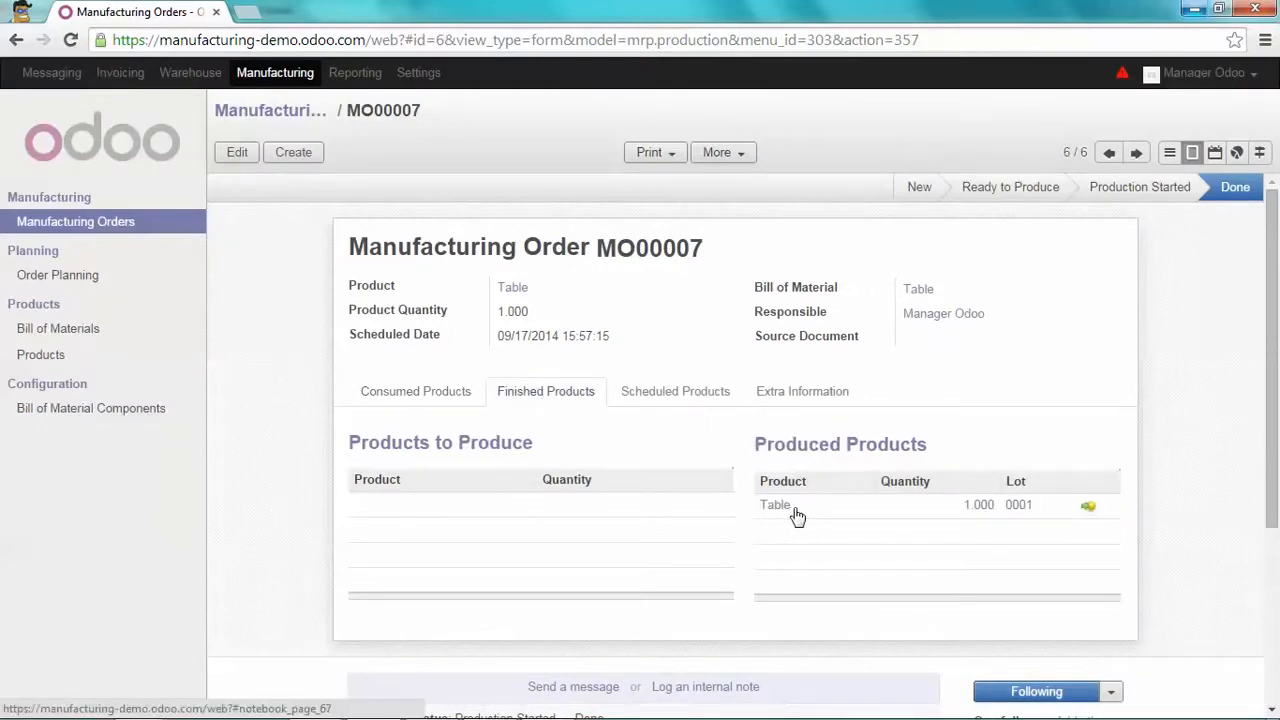
mouse_move(888, 516)
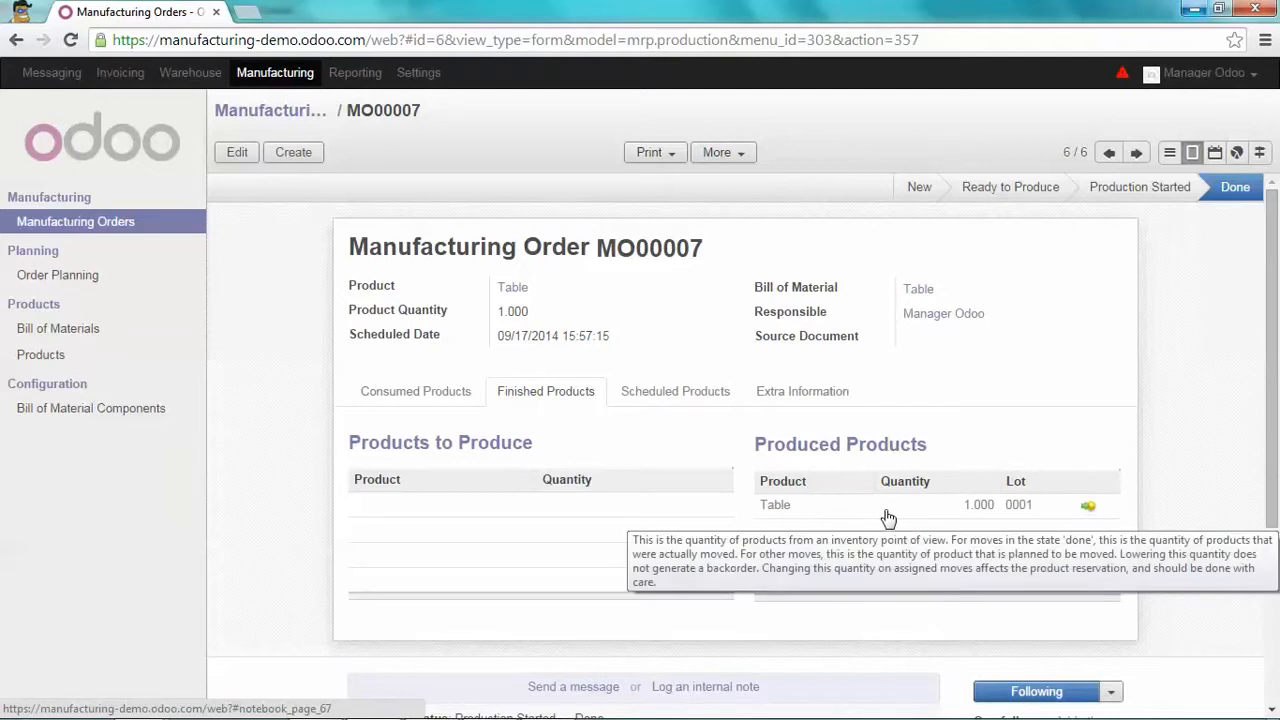
mouse_move(296, 308)
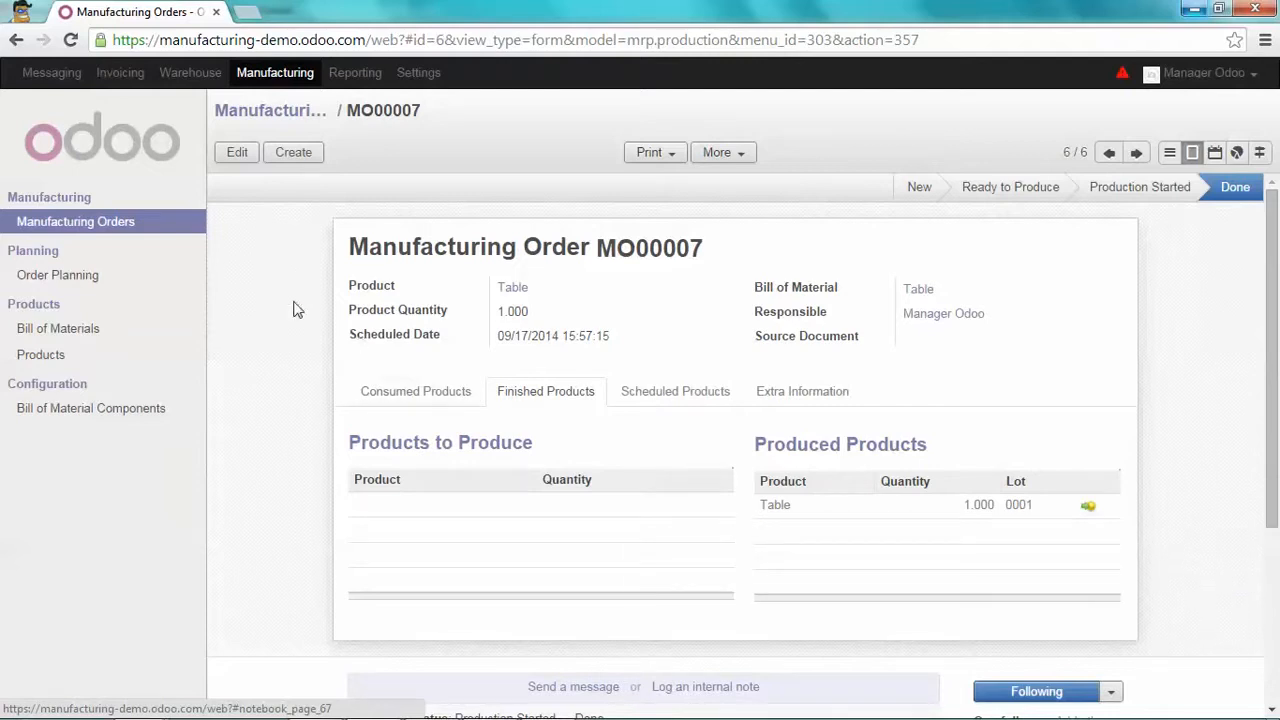
mouse_move(190, 72)
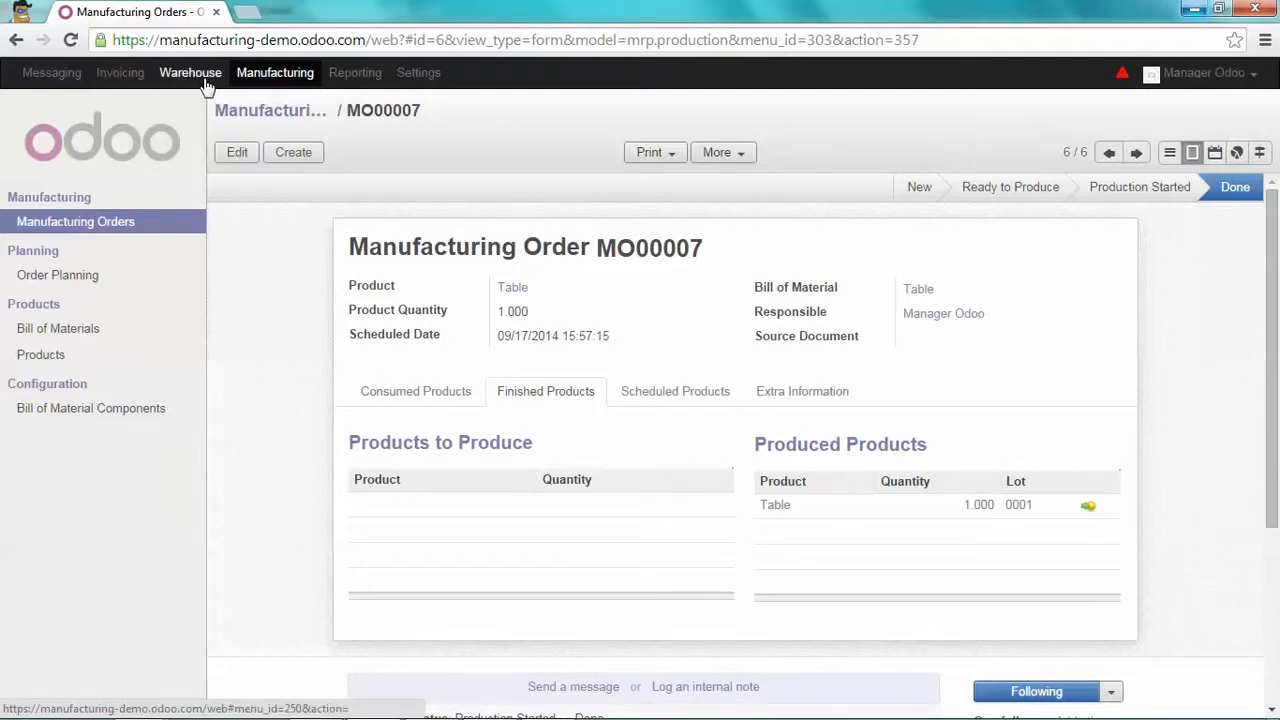
Go to Warehouse Traceability > Serial Numbers, where lot 0001 for the Table is listed
click(190, 72)
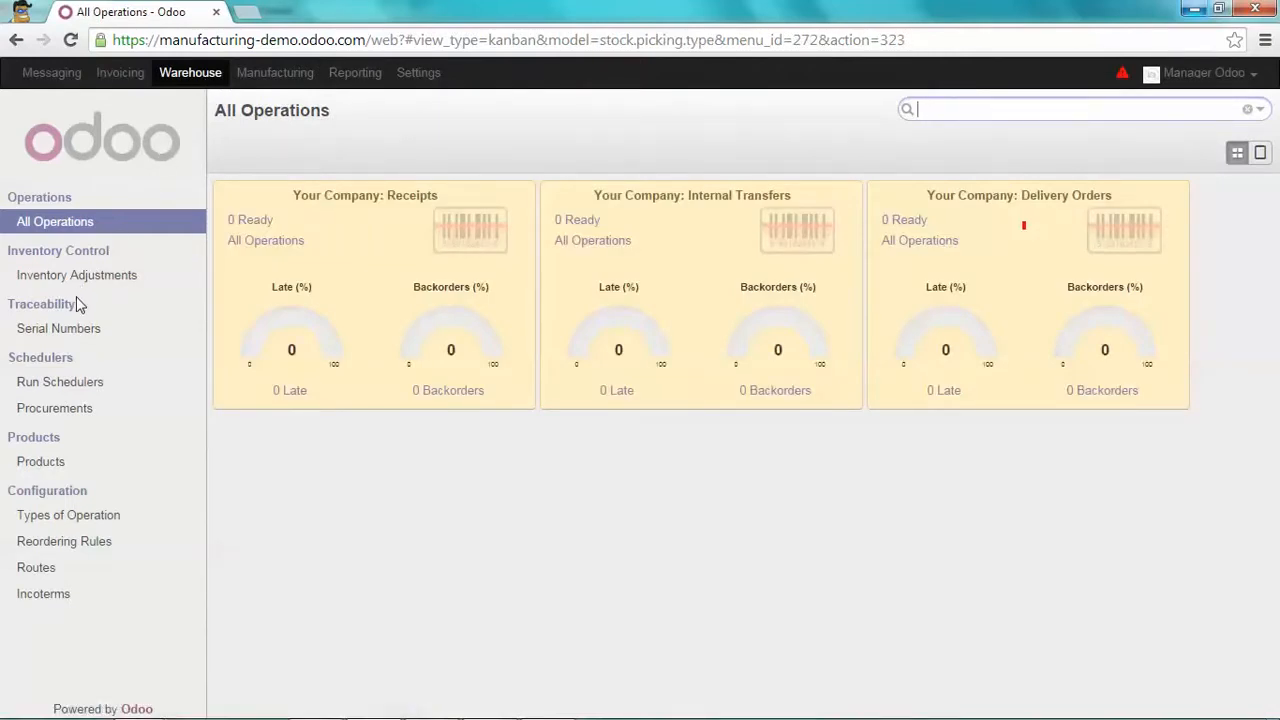
mouse_move(58, 328)
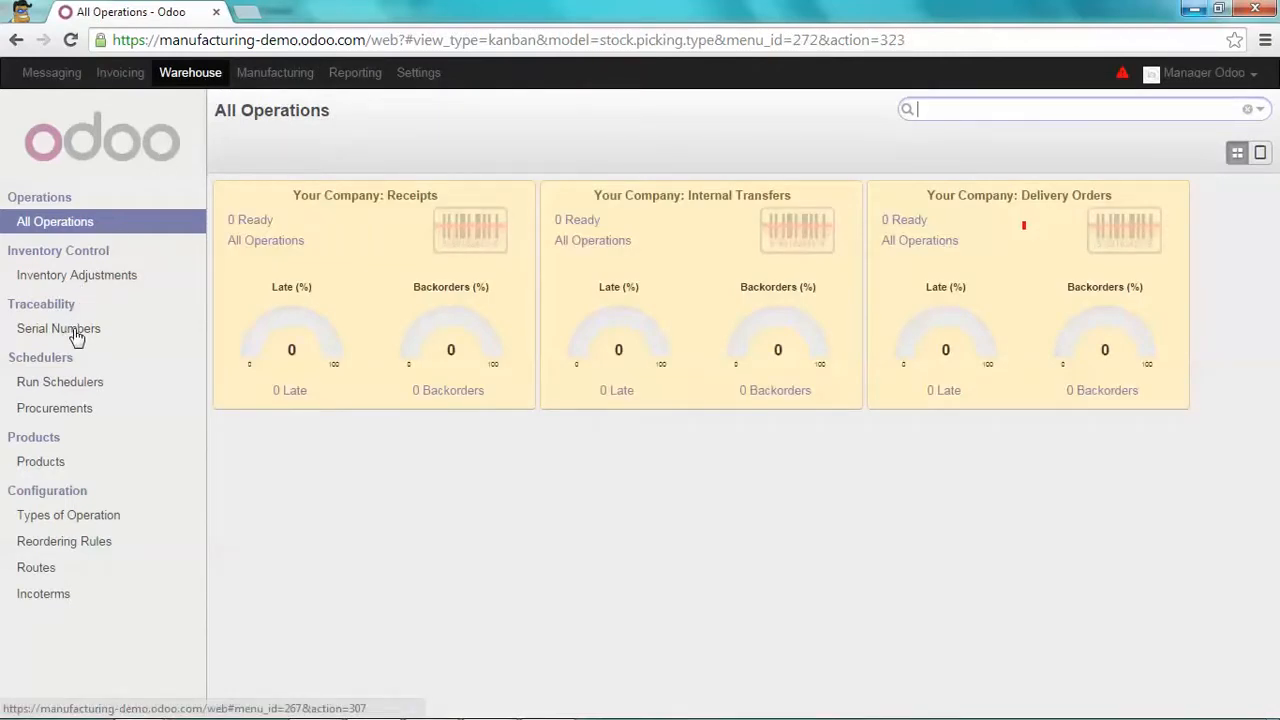
click(58, 328)
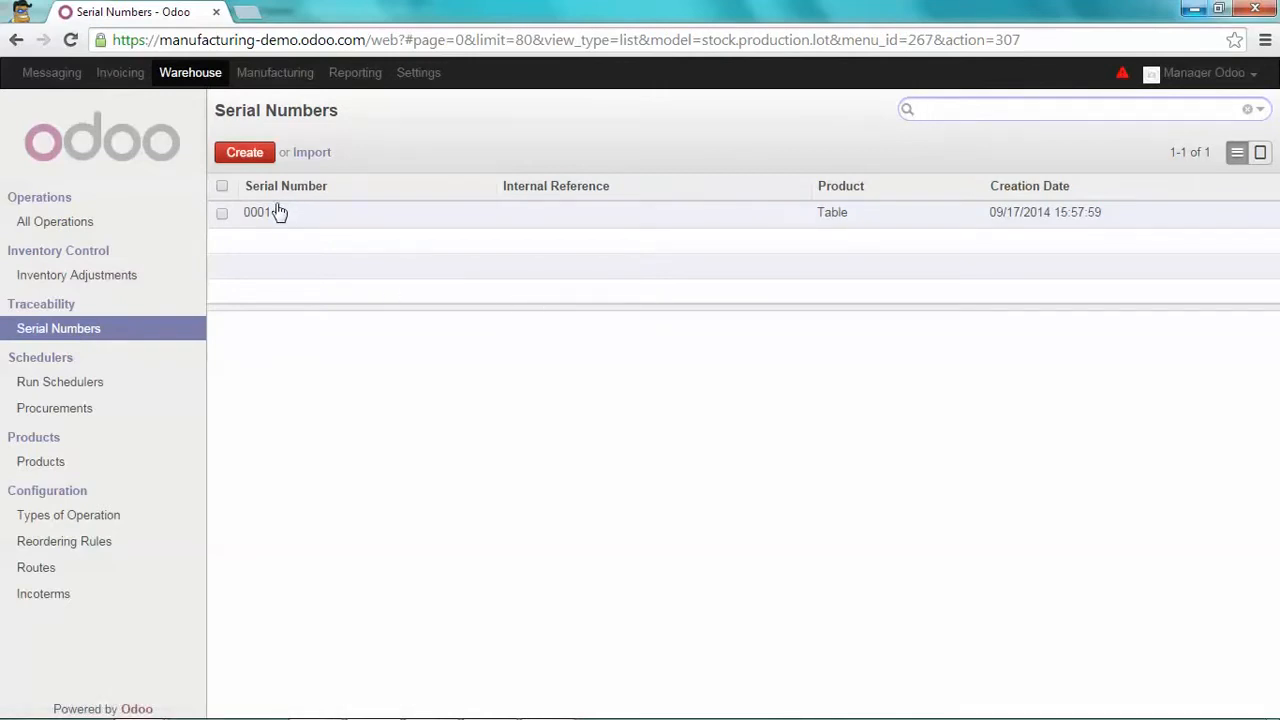
mouse_move(278, 216)
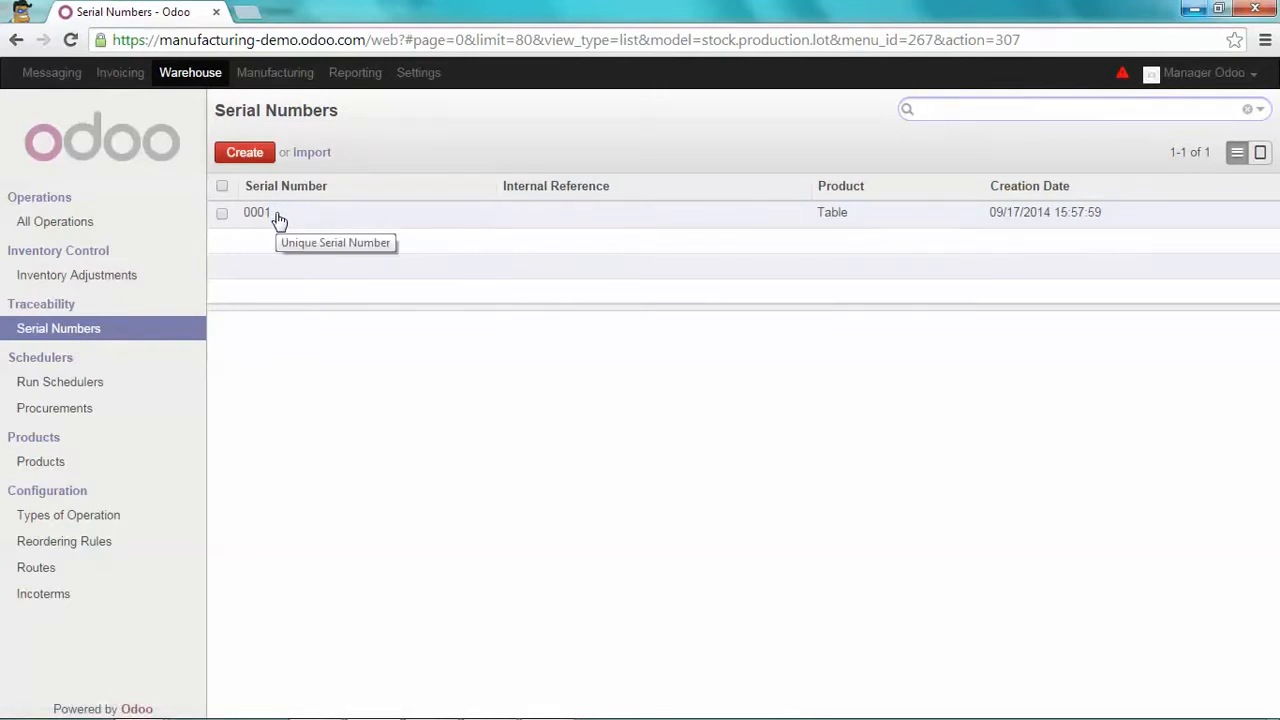
mouse_move(284, 218)
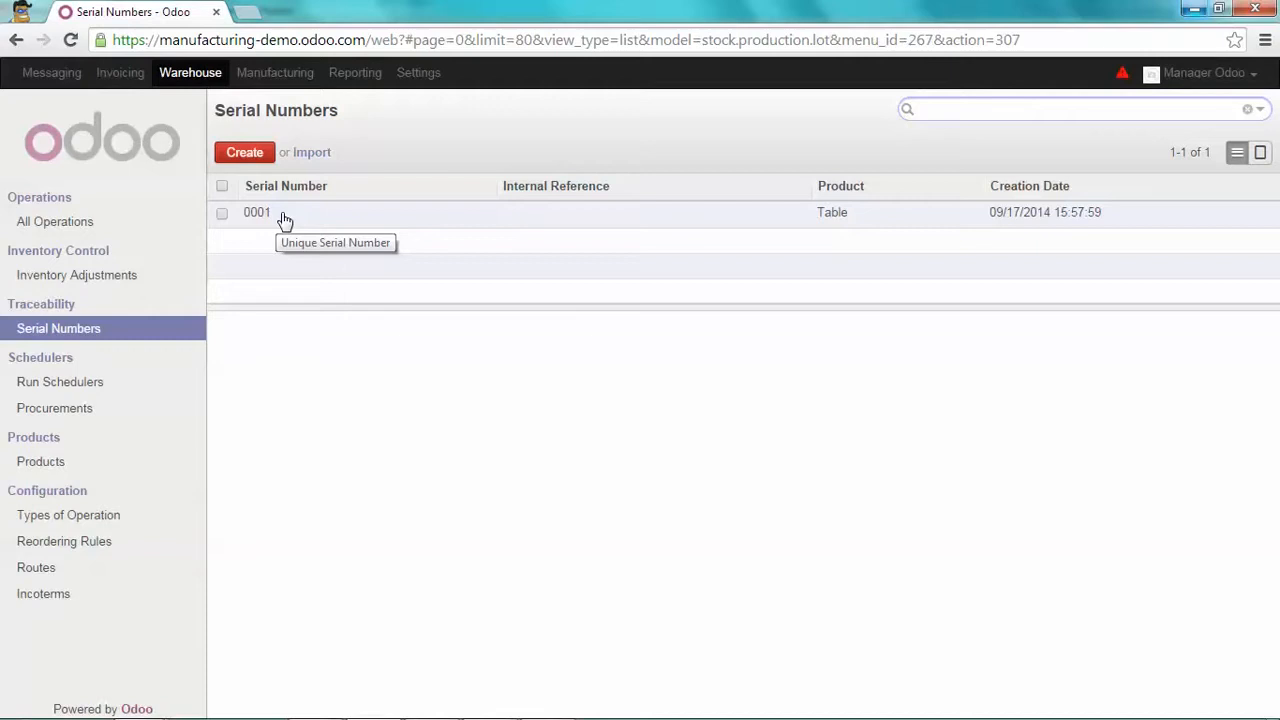
View the record of serial number 0001 showing one unit of Table
click(256, 212)
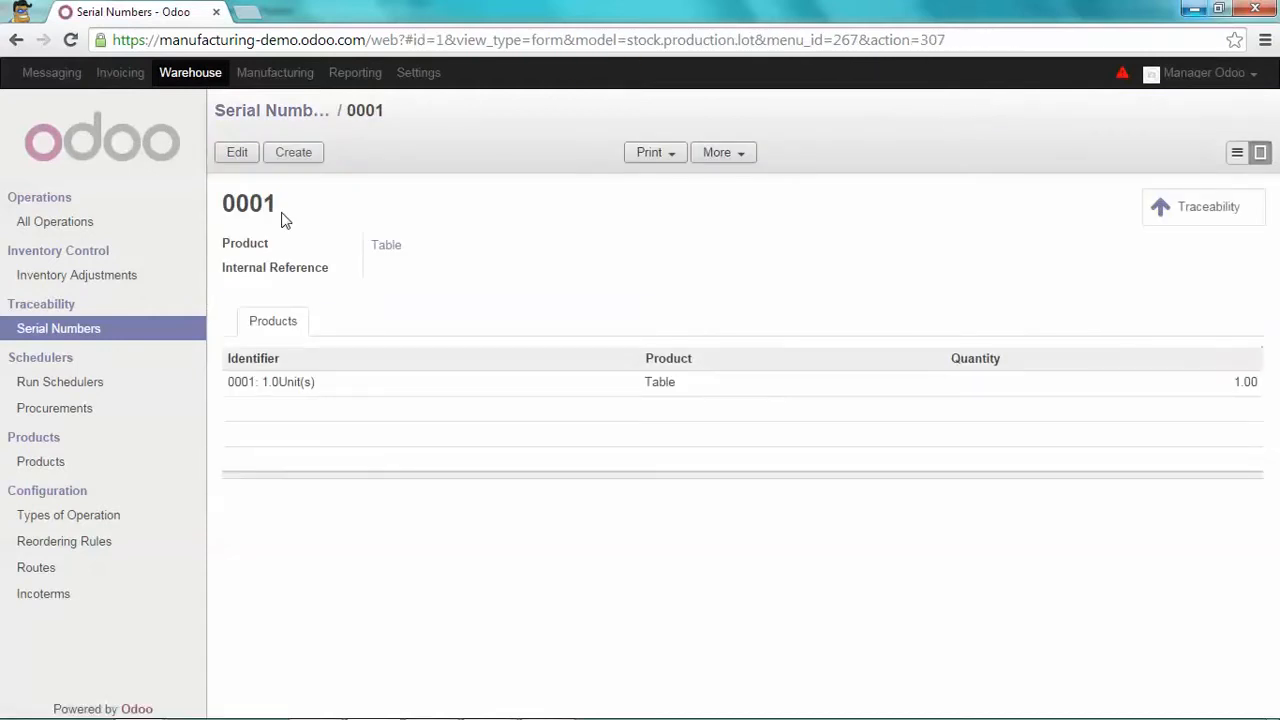
mouse_move(1238, 400)
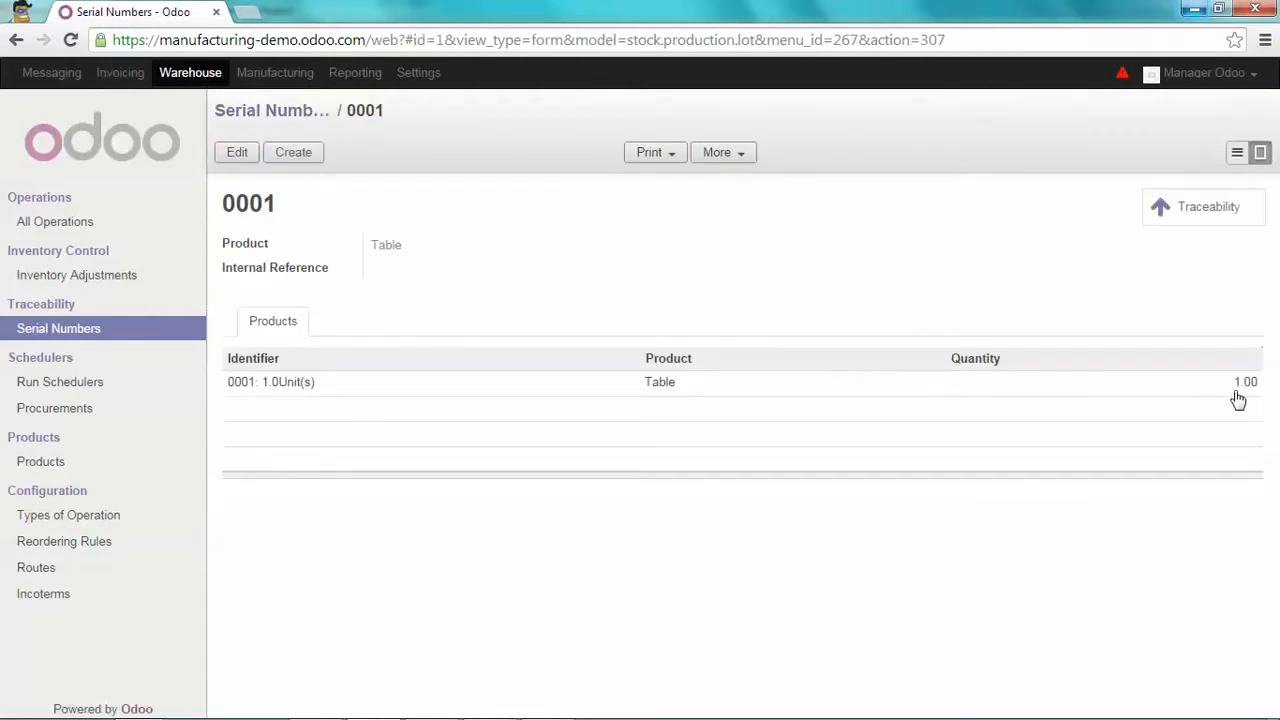
mouse_move(928, 304)
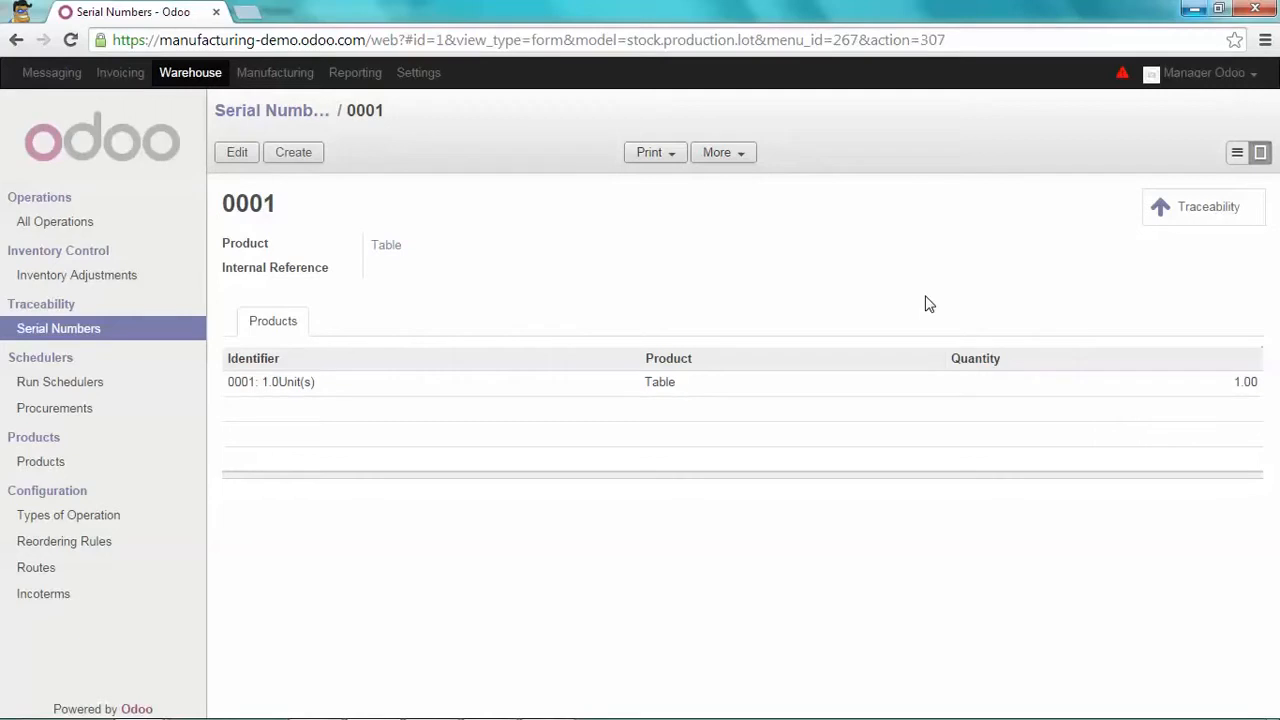
mouse_move(756, 296)
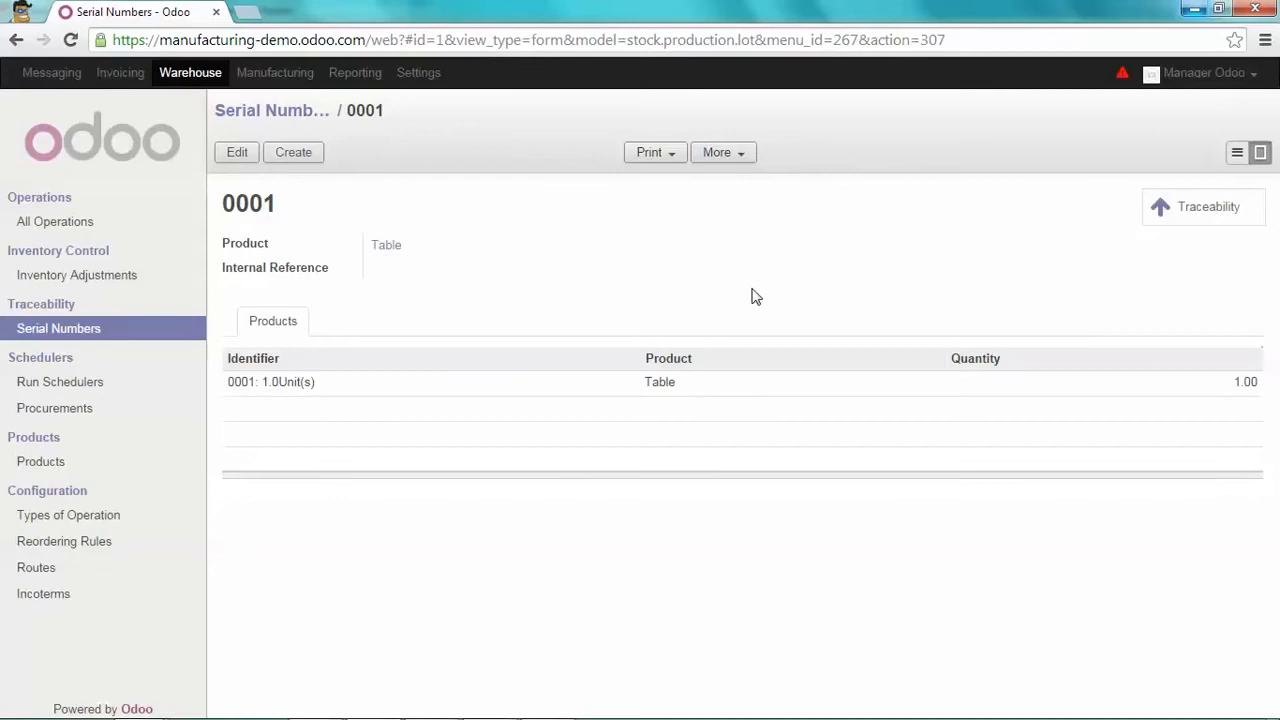
mouse_move(1204, 206)
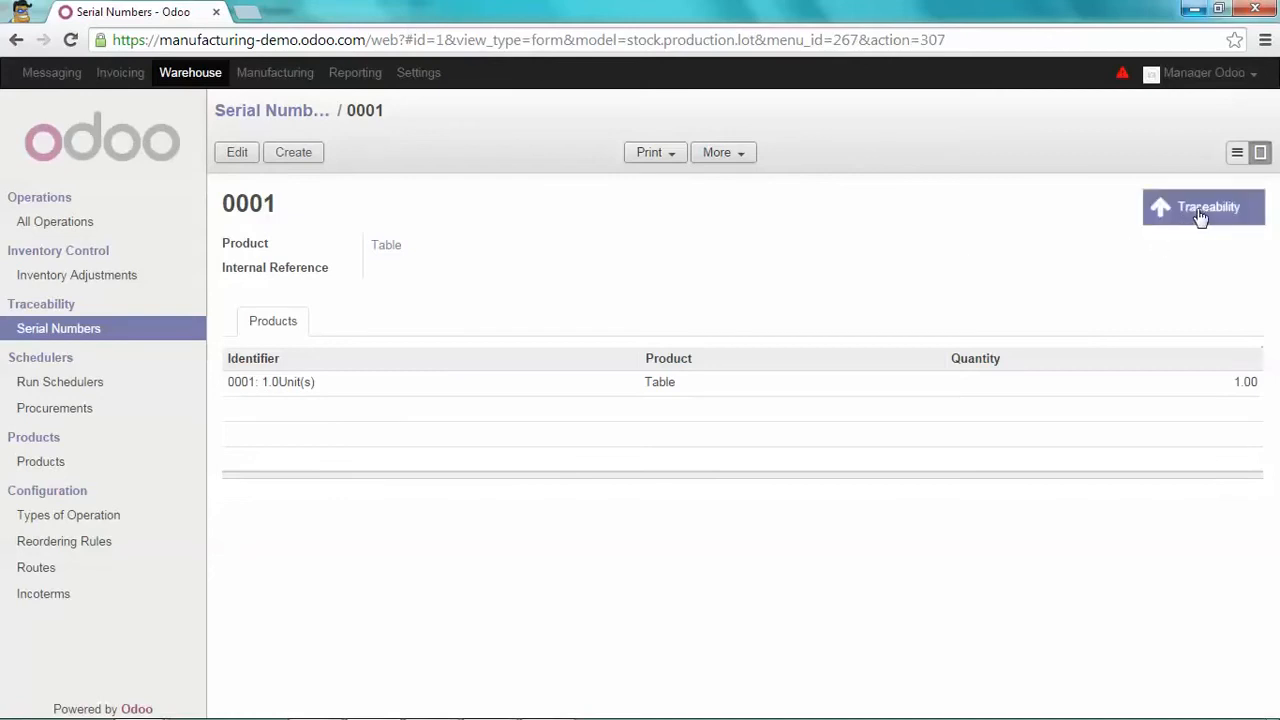
Trace lot 0001 to its MO00007 move of one Table from Production to Stock, Done
click(1204, 206)
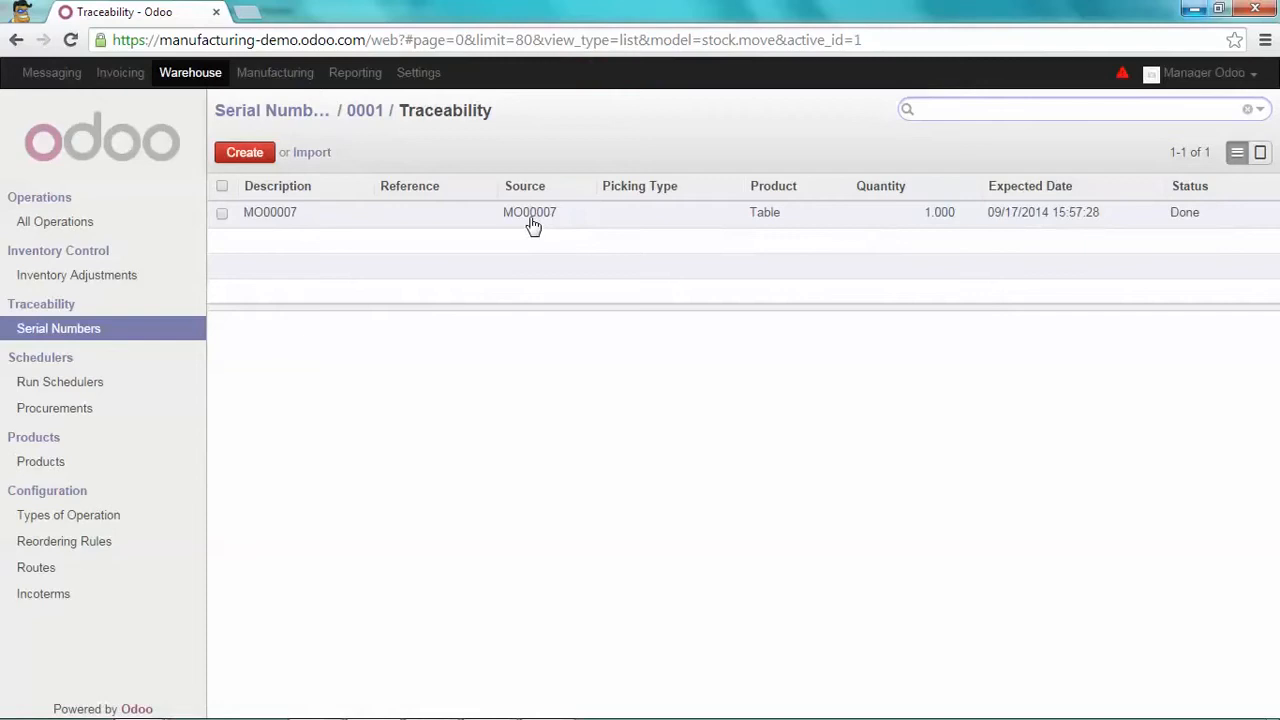
mouse_move(532, 218)
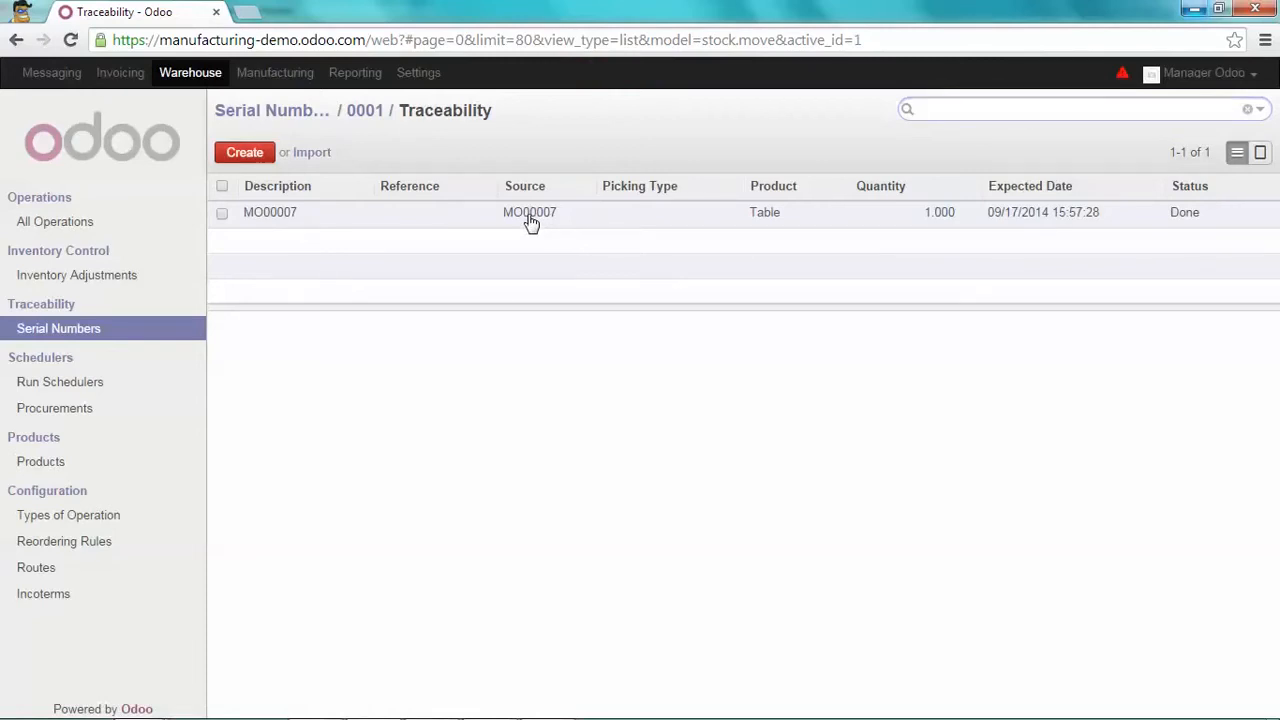
click(268, 212)
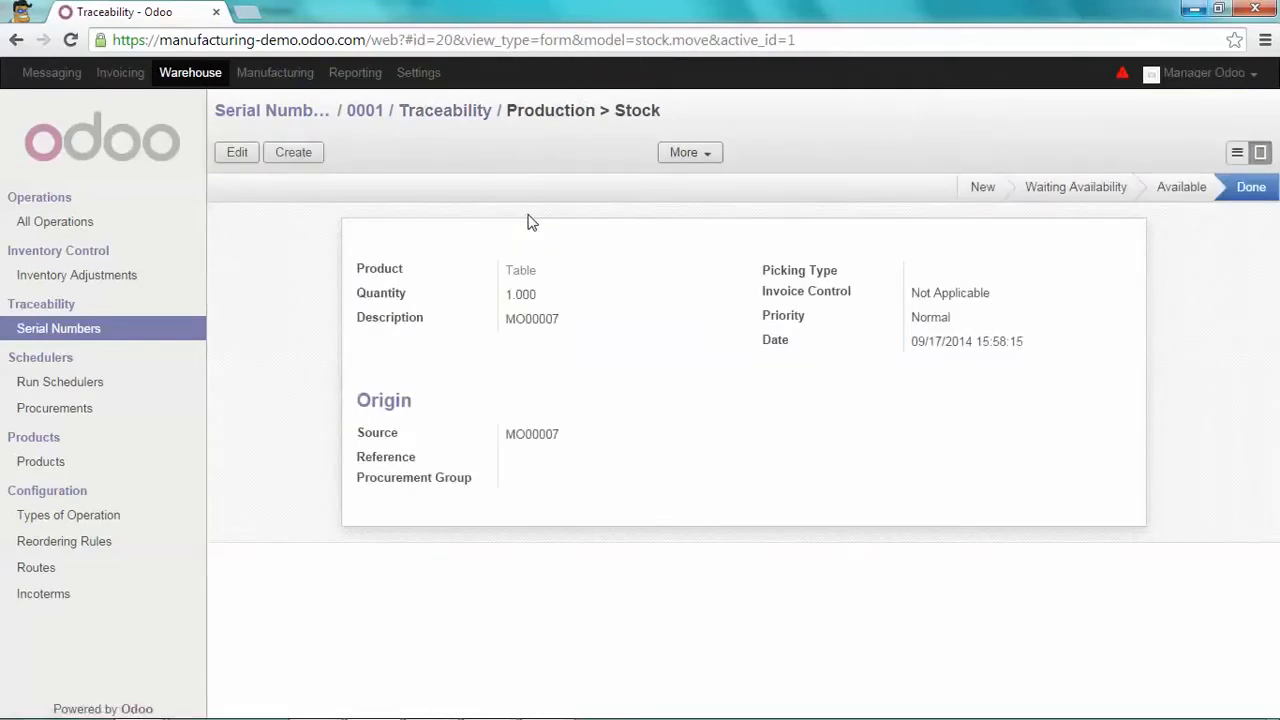